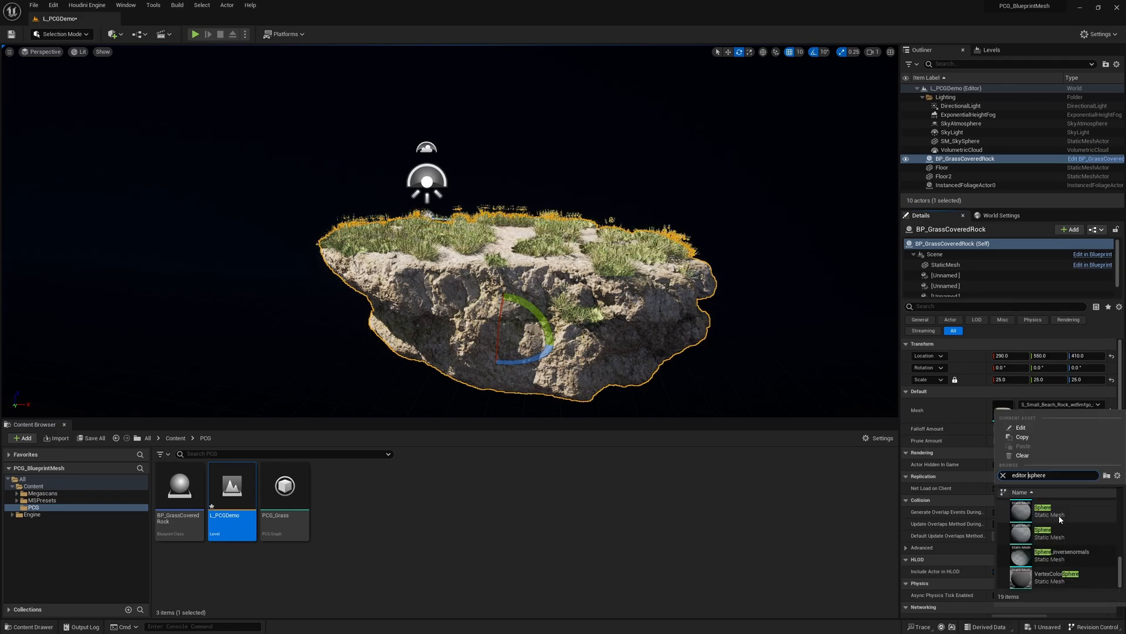
Set the grass-covered rock's Mesh to EditorSphere from the Details panel
{"action": "left_click", "coordinate": [1042, 510]}
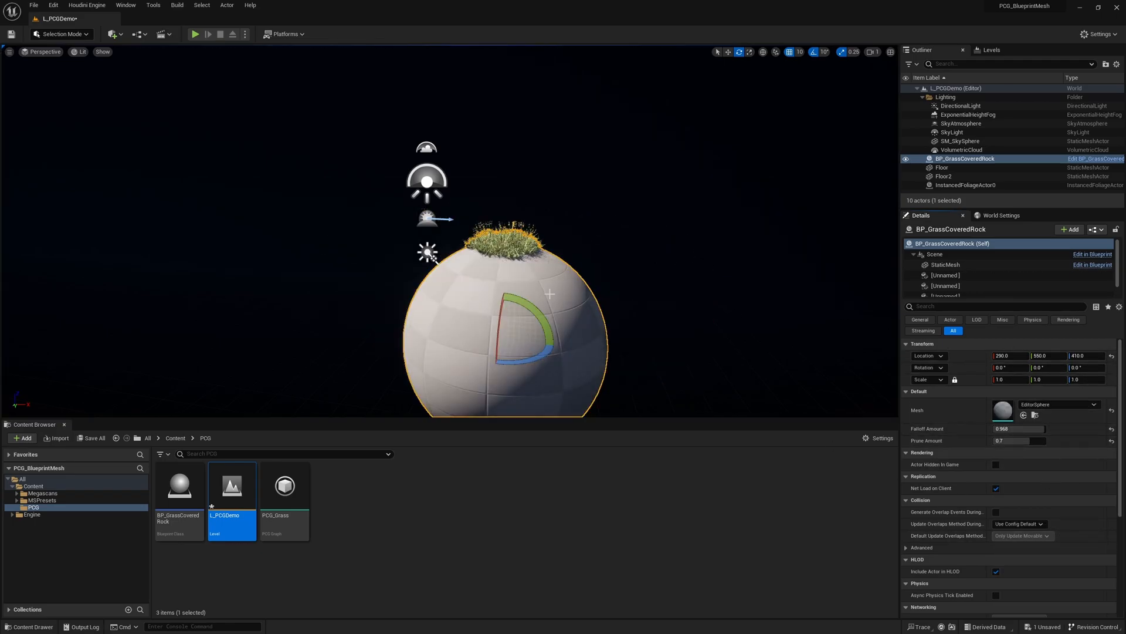
{"action": "left_click", "coordinate": [1018, 428]}
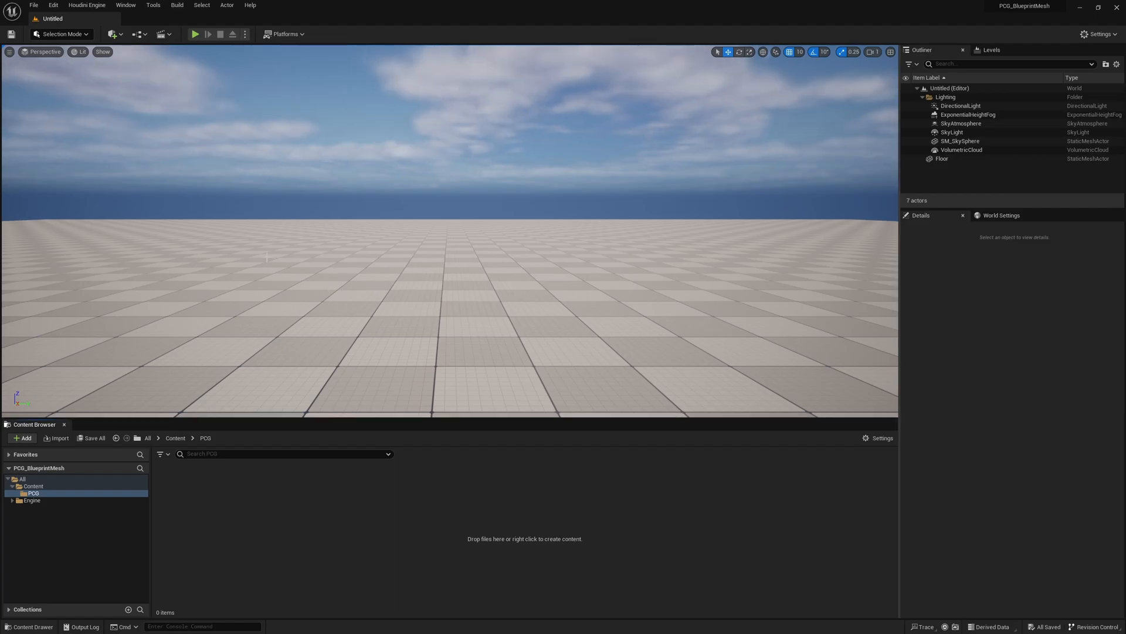
Show the plugins filtered by 'procedural' to confirm the PCG Framework plugins are enabled
{"action": "left_click", "coordinate": [49, 5]}
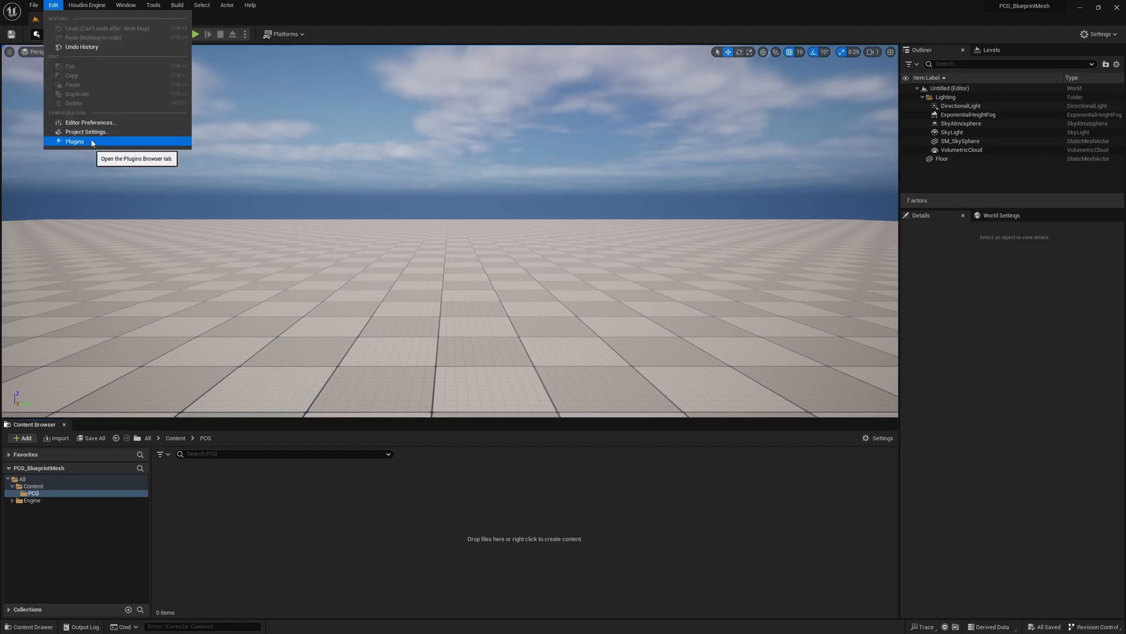
{"action": "left_click", "coordinate": [74, 142]}
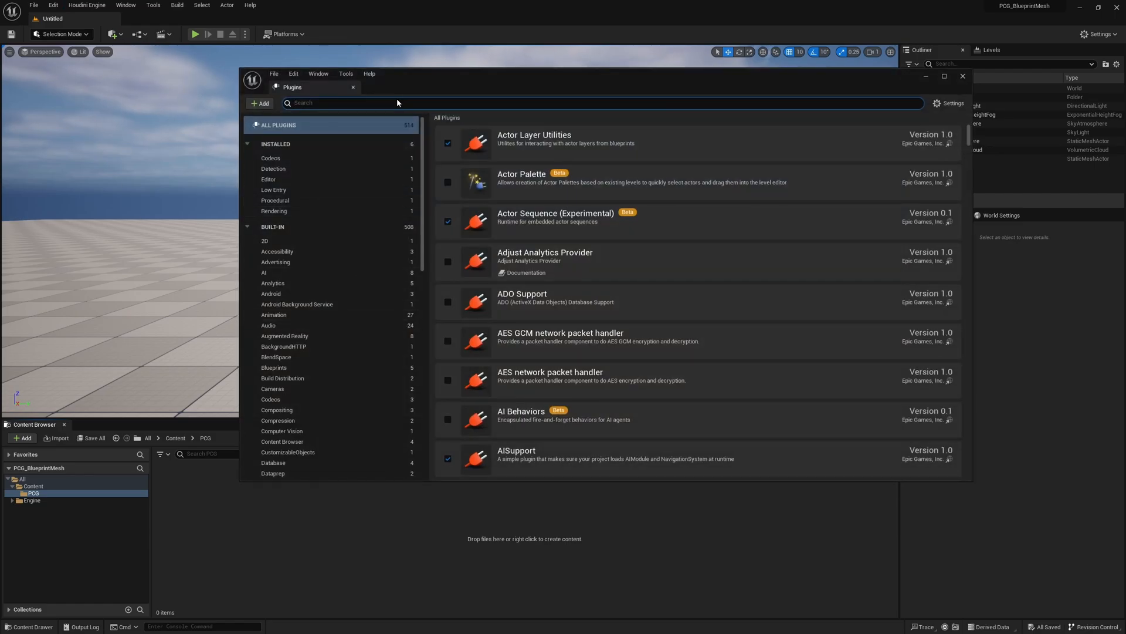
{"action": "type", "text": "procedural"}
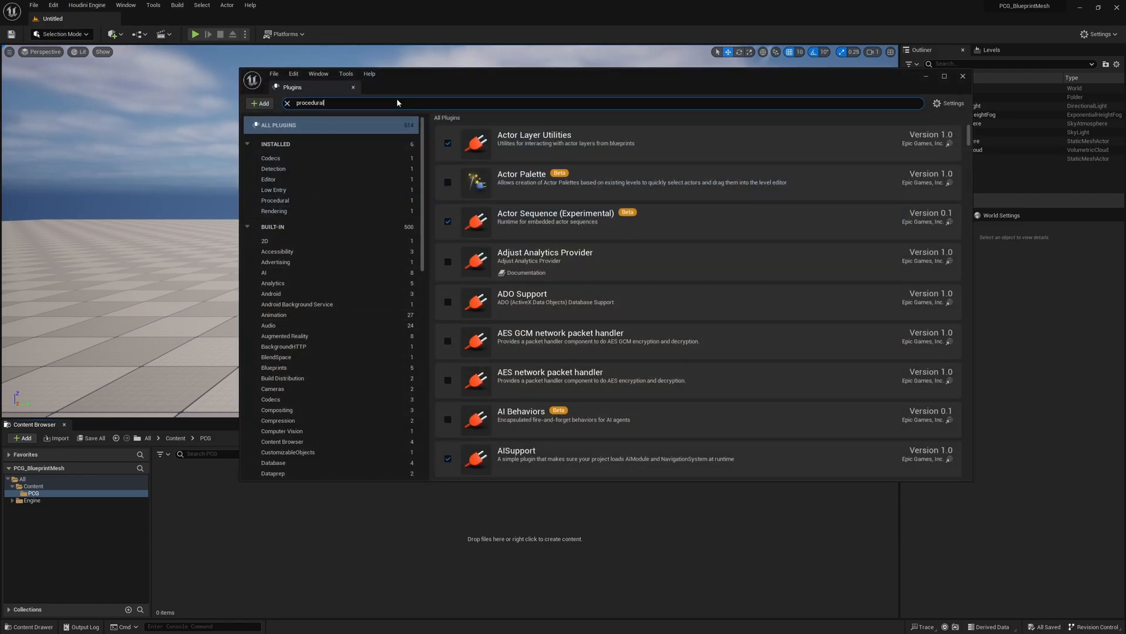
{"action": "type", "text": "procedural"}
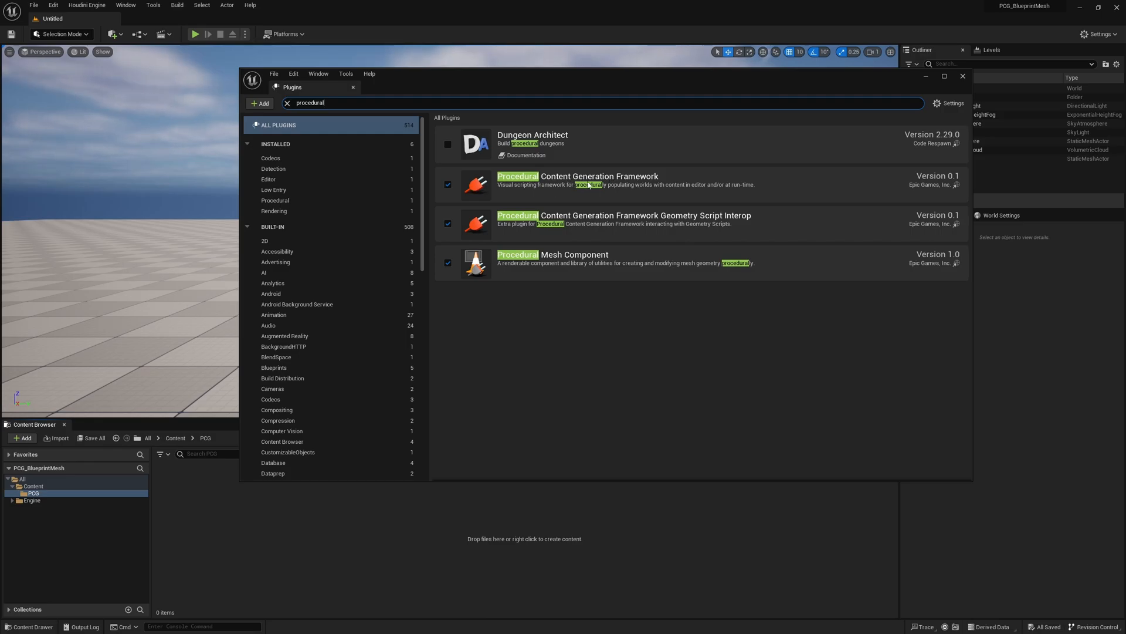
{"action": "mouse_move", "coordinate": [542, 224]}
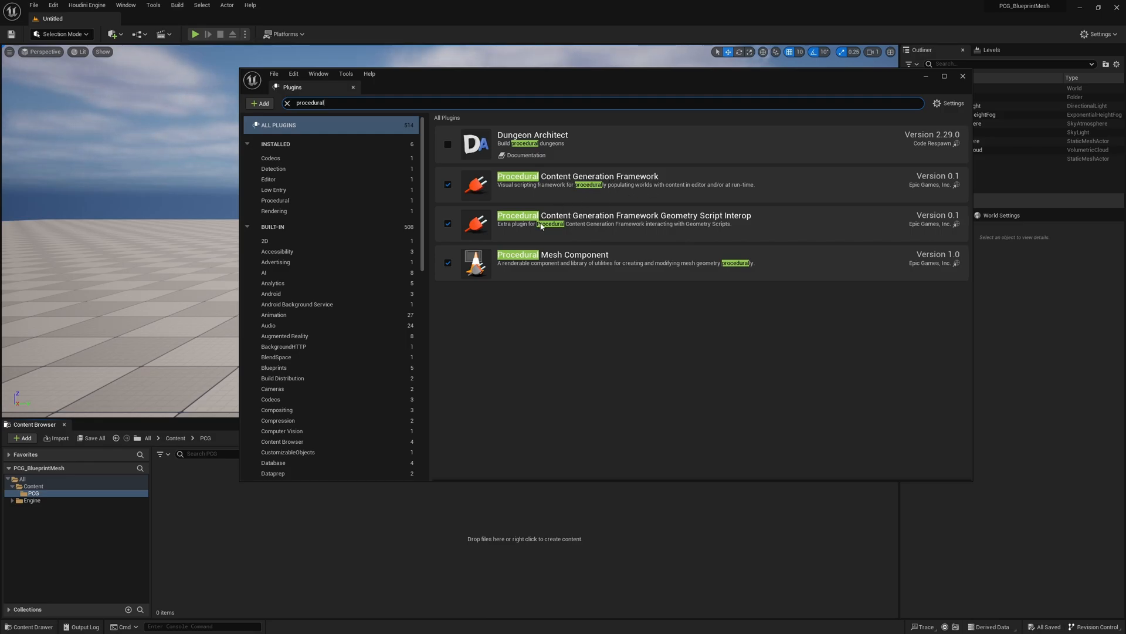
{"action": "mouse_move", "coordinate": [657, 218]}
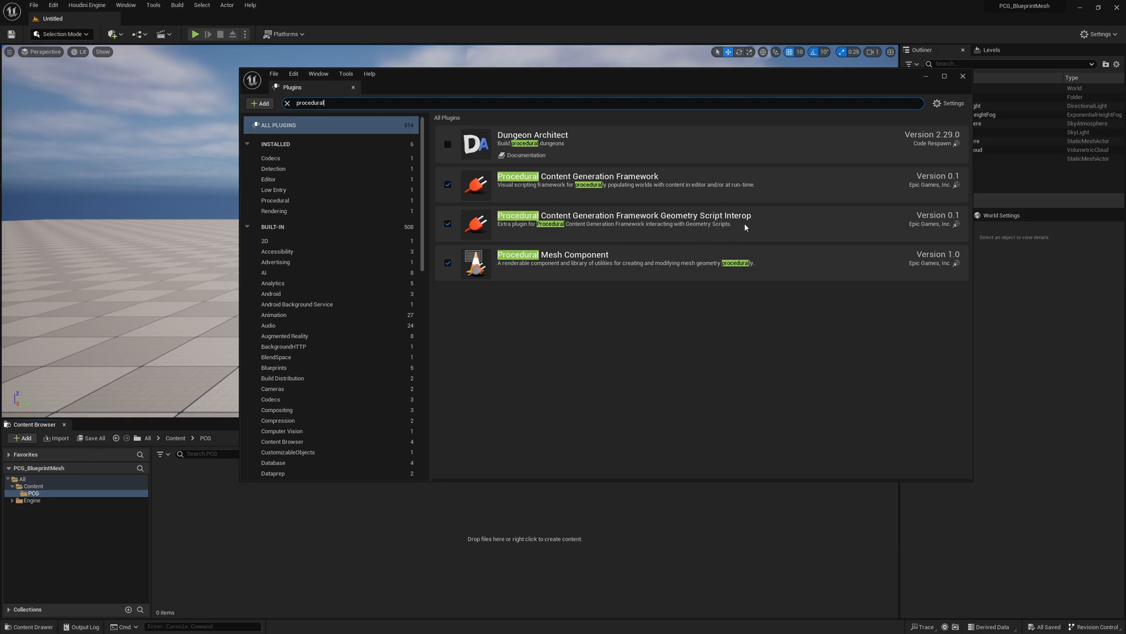
{"action": "mouse_move", "coordinate": [545, 234]}
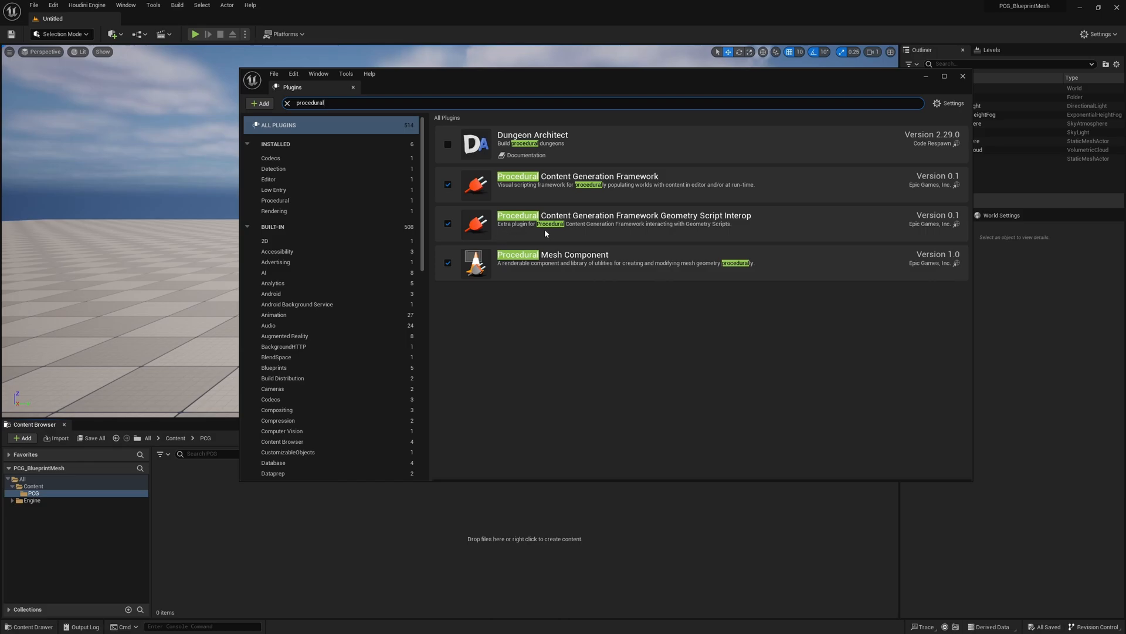
{"action": "mouse_move", "coordinate": [564, 214]}
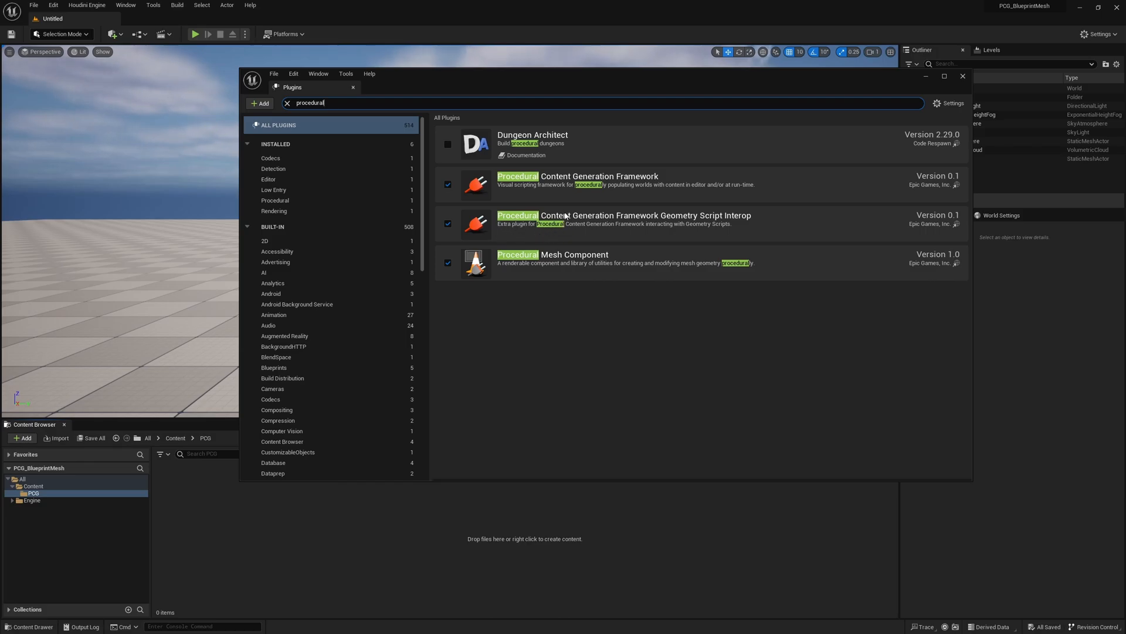
{"action": "mouse_move", "coordinate": [630, 232]}
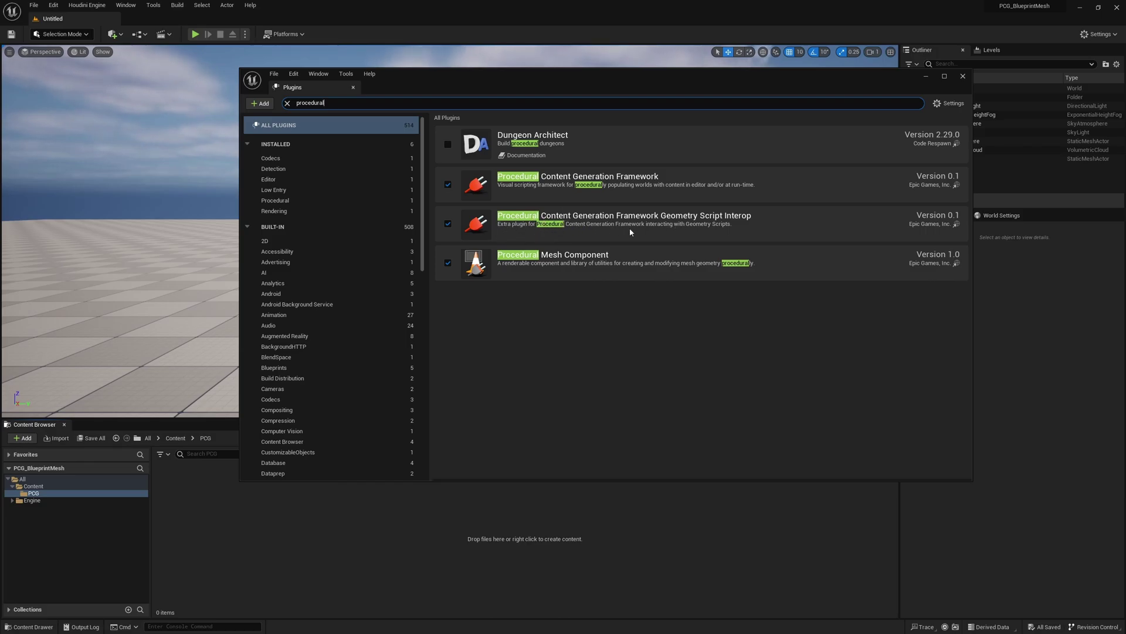
{"action": "mouse_move", "coordinate": [510, 232]}
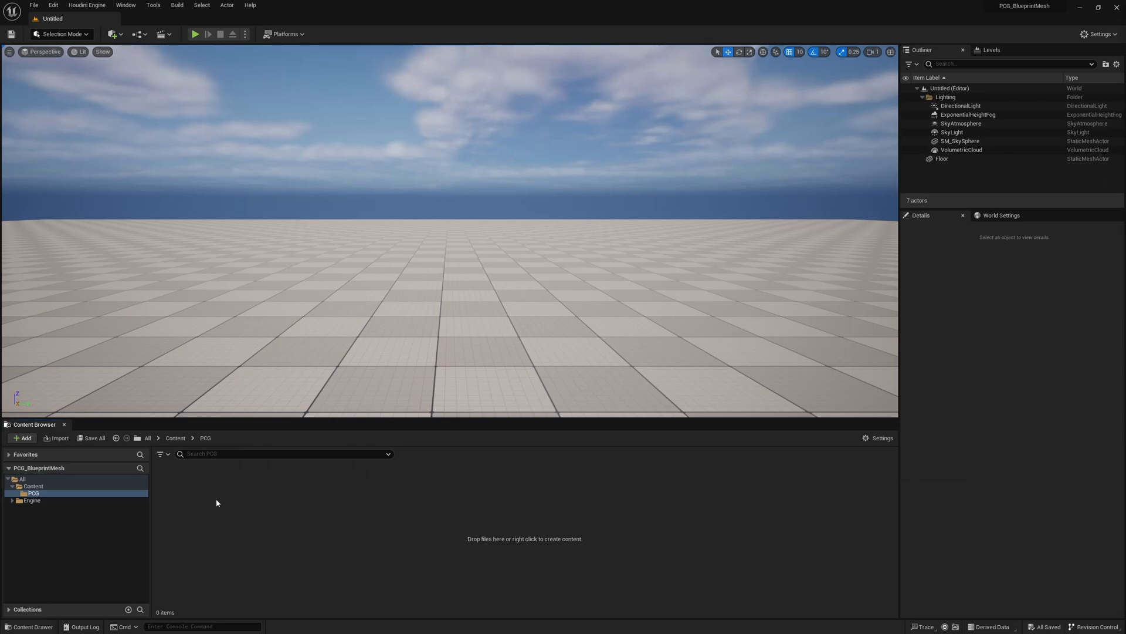
Create the PCG_Grass PCG graph and the BP_GrassCoveredRock Actor blueprint in the PCG folder
{"action": "right_click", "coordinate": [217, 503]}
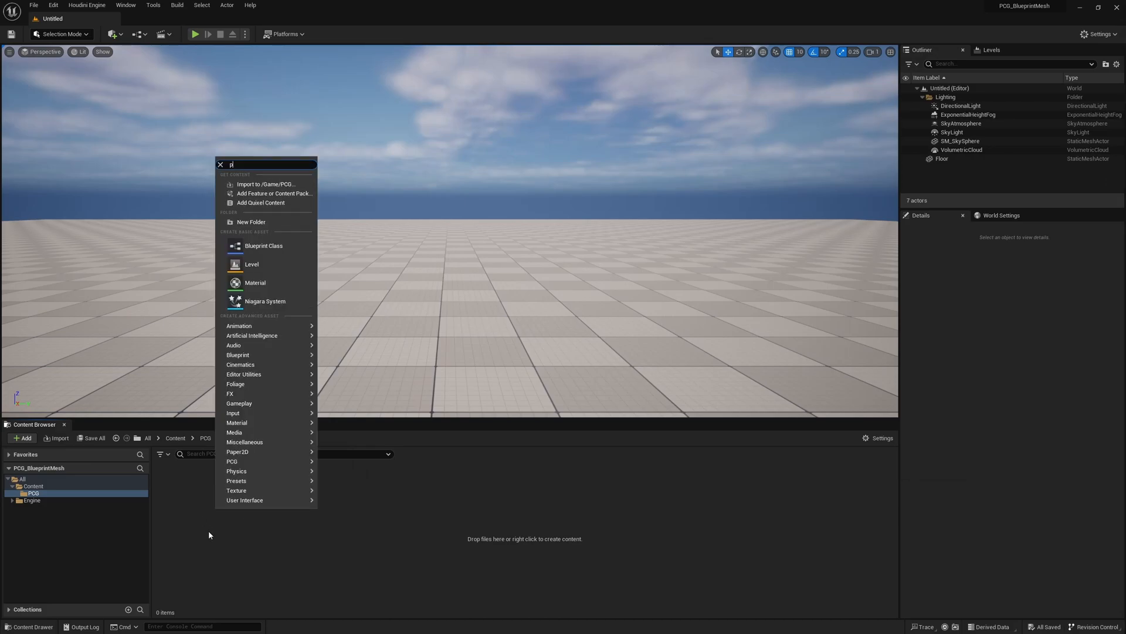
{"action": "type", "text": "cg"}
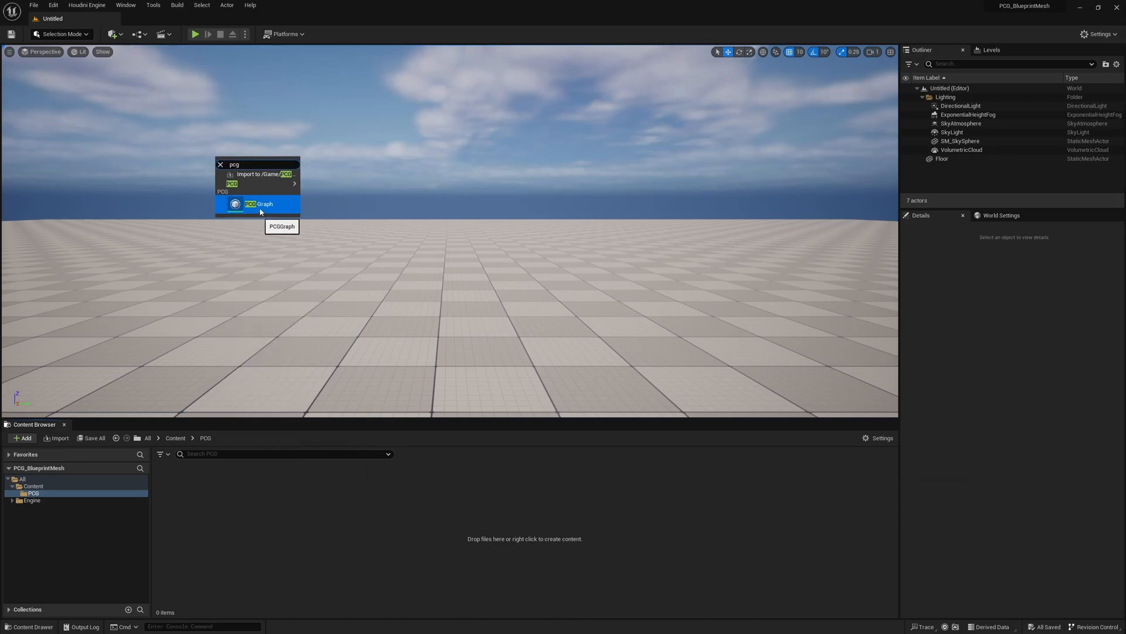
{"action": "left_click", "coordinate": [258, 204]}
{"action": "type", "text": "PCG_Grass"}
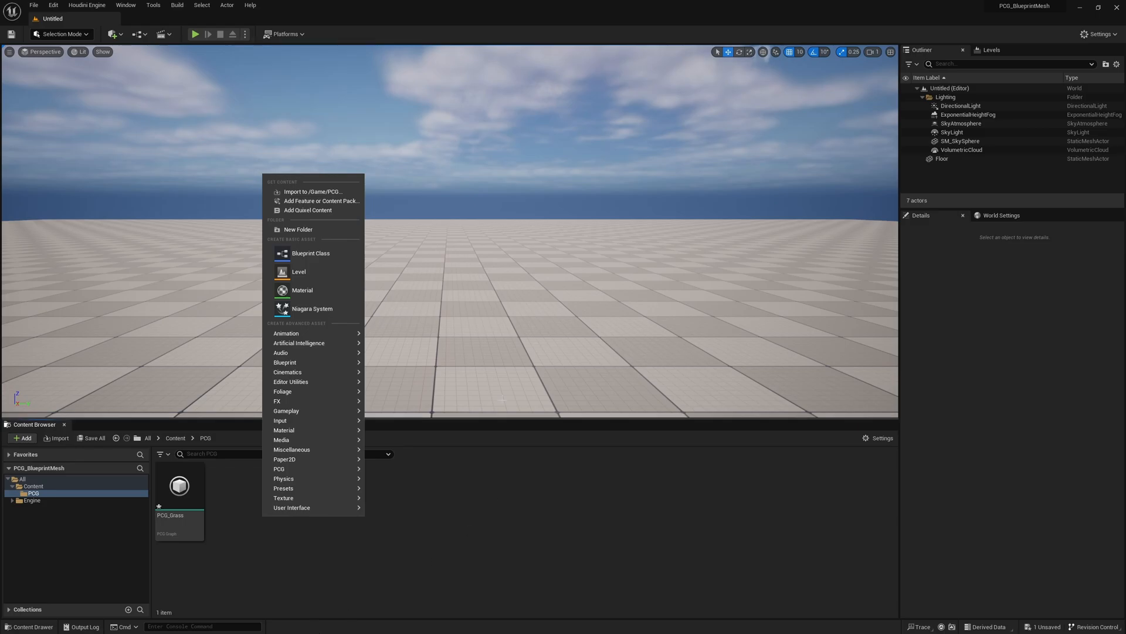
{"action": "mouse_move", "coordinate": [331, 262]}
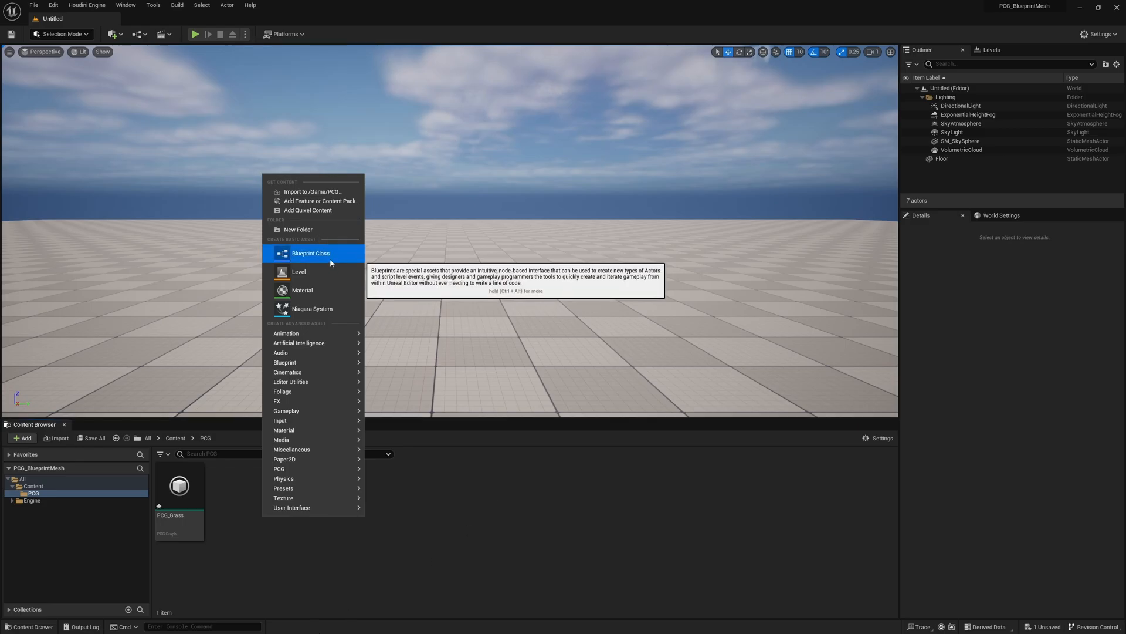
{"action": "left_click", "coordinate": [310, 253]}
{"action": "type", "text": "BP_GrassCoveredRock"}
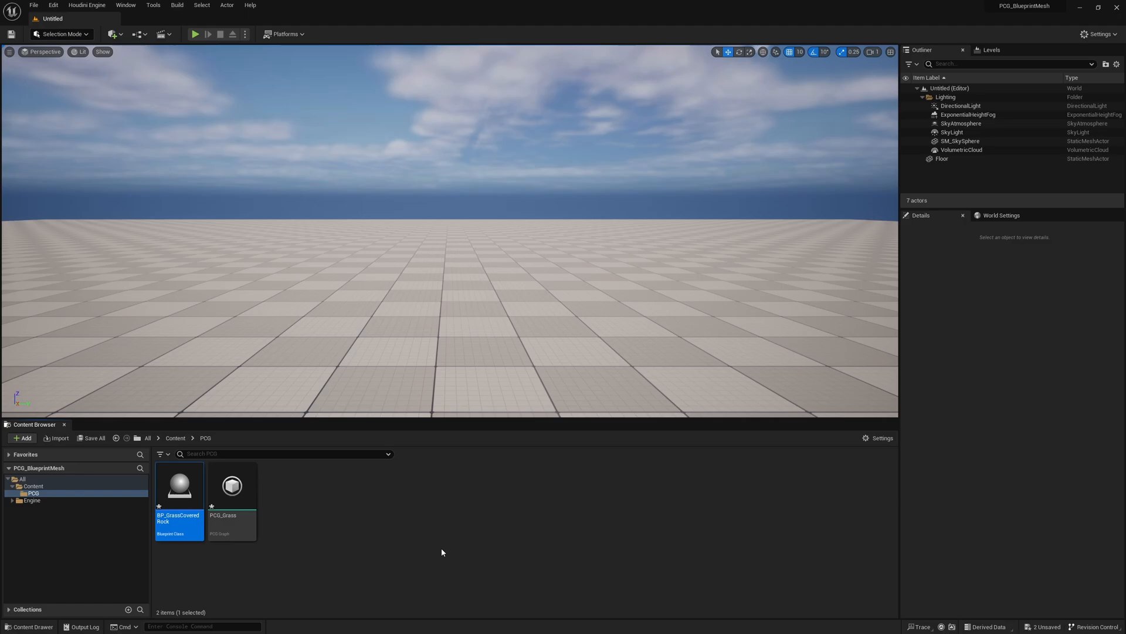
Add a Static Mesh component to BP_GrassCoveredRock
{"action": "double_click", "coordinate": [179, 485]}
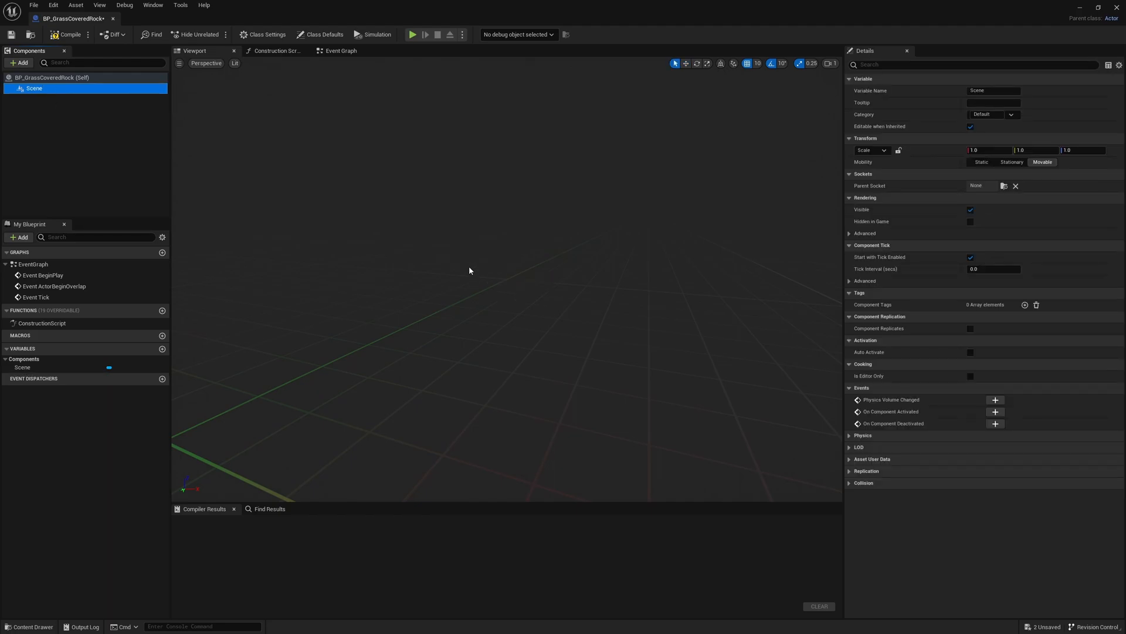
{"action": "left_click", "coordinate": [19, 63]}
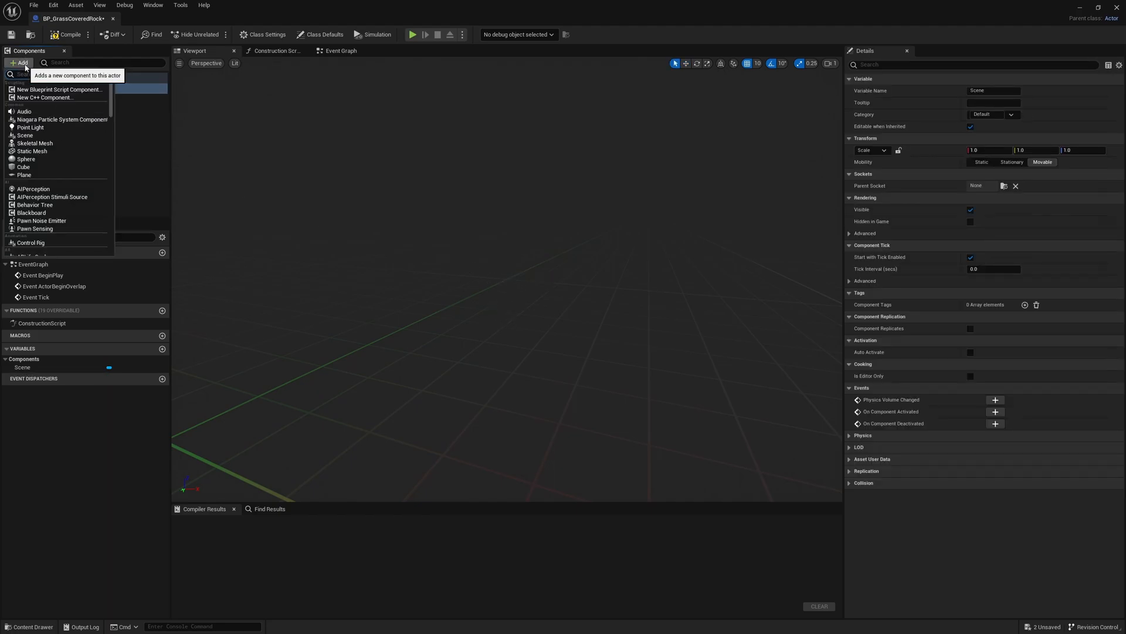
{"action": "type", "text": "stati"}
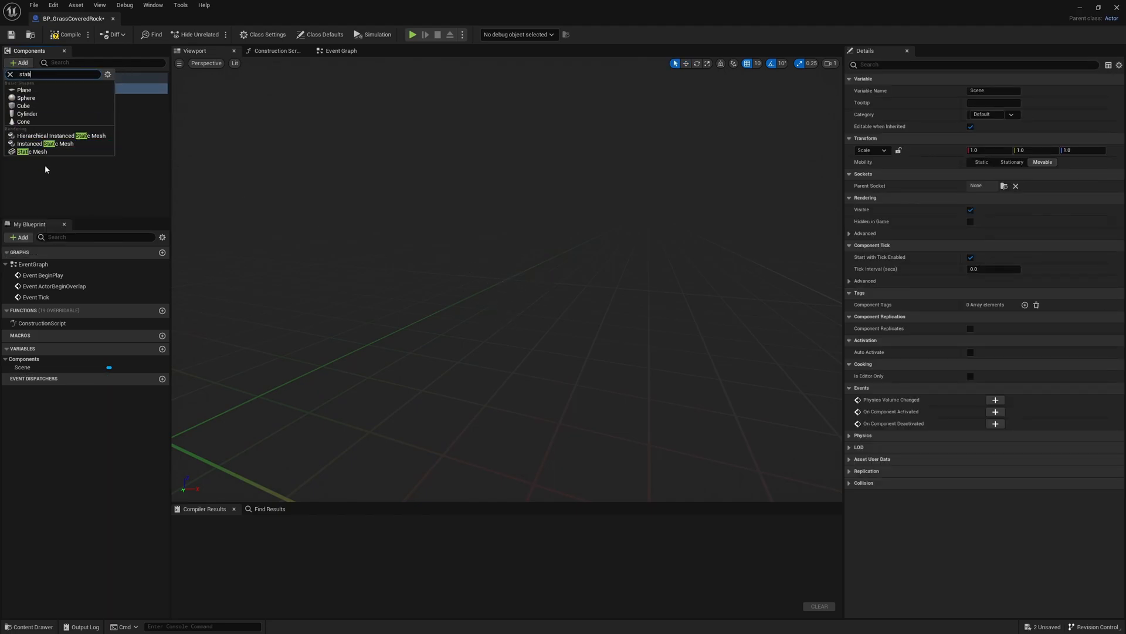
{"action": "left_click", "coordinate": [34, 150]}
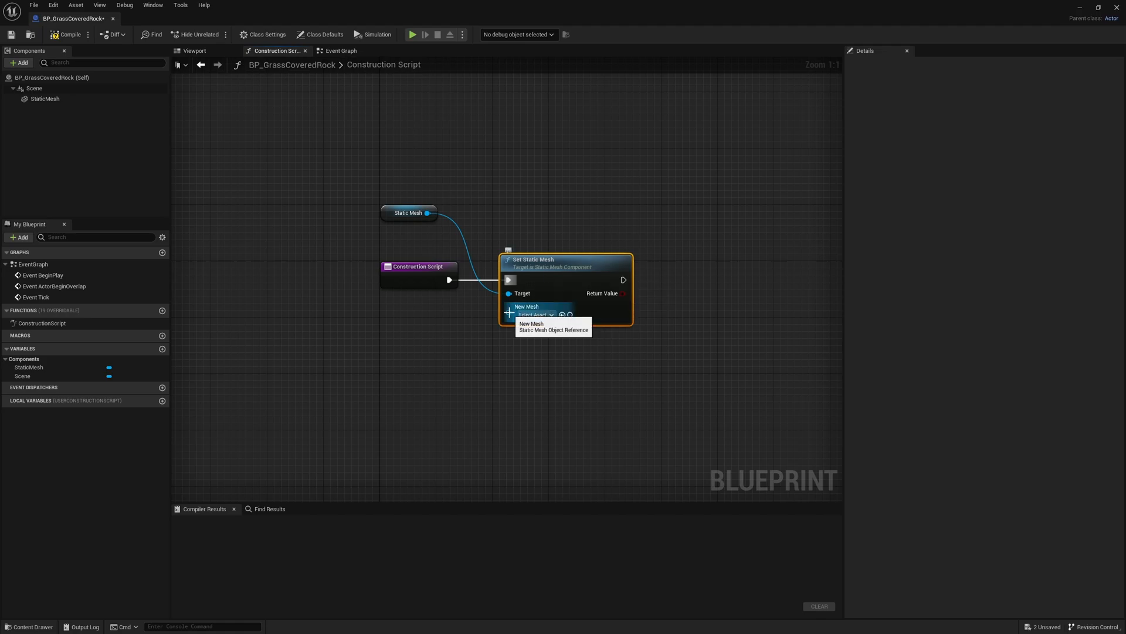
Promote the Set Static Mesh node's New Mesh to an instance-editable 'Mesh' variable
{"action": "left_click", "coordinate": [553, 329]}
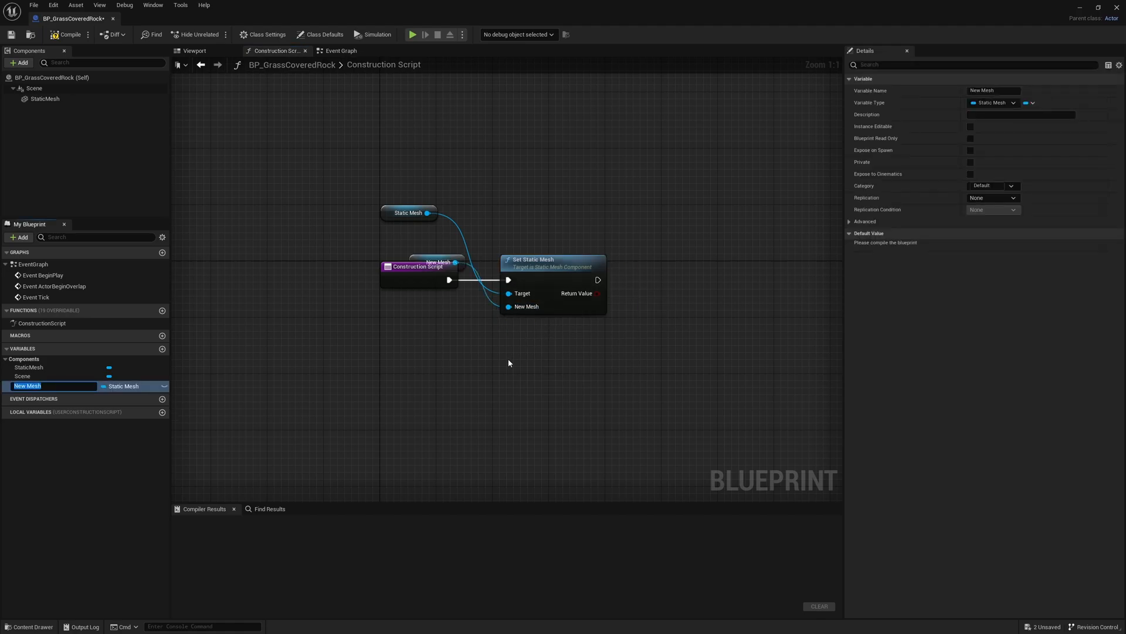
{"action": "type", "text": "Mesh"}
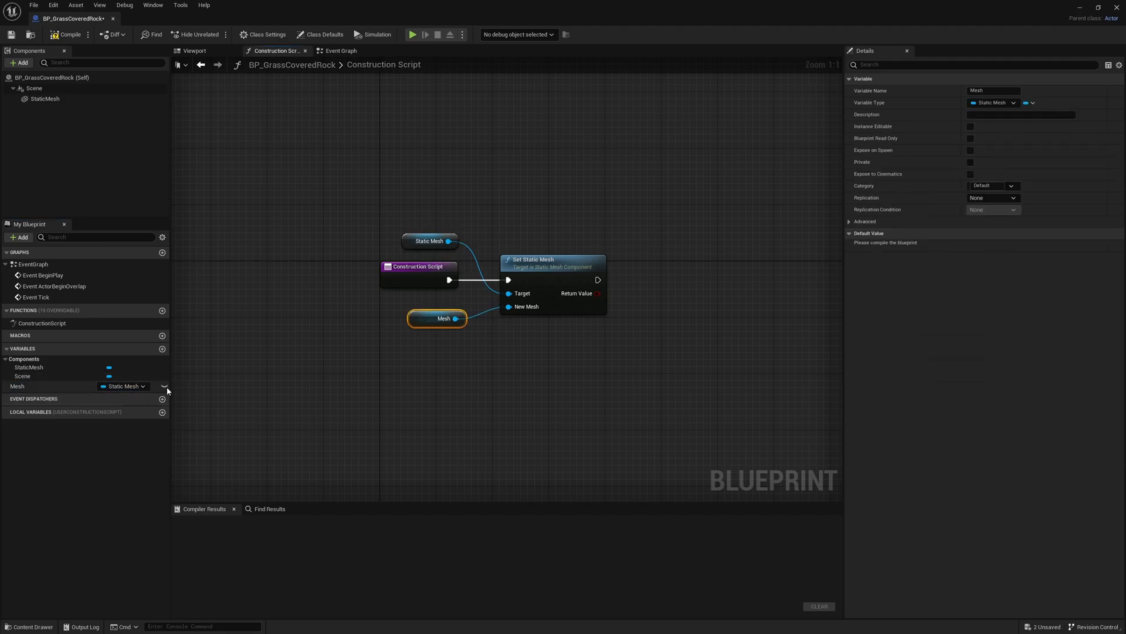
{"action": "left_click", "coordinate": [58, 50]}
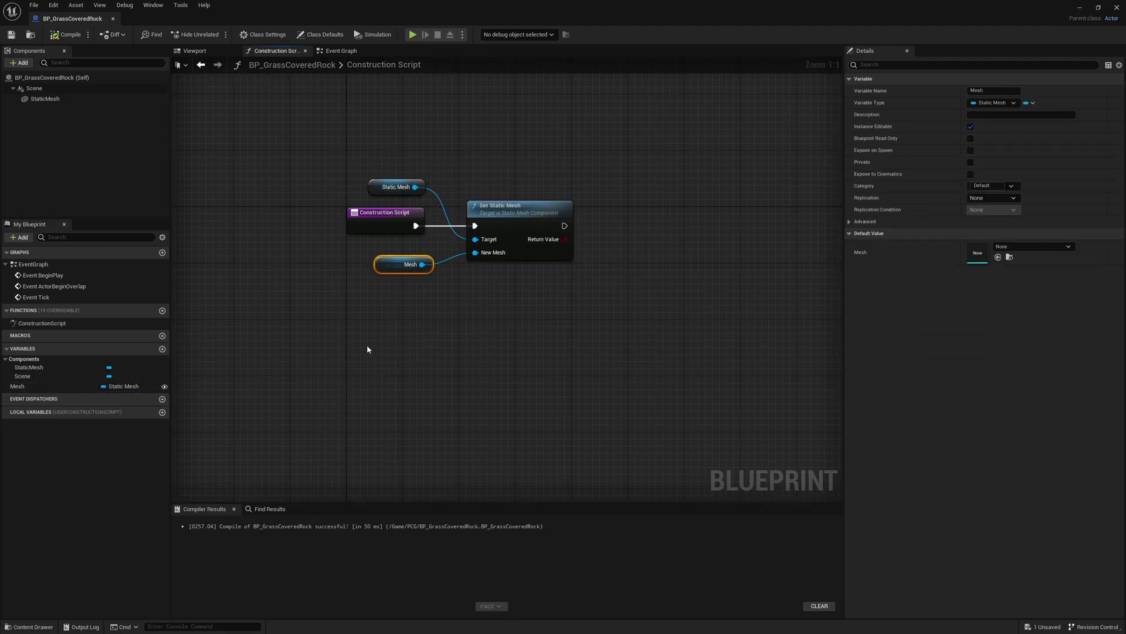
Add Float variables 'Falloff Amount' and 'Prune Amount', both editable per instance
{"action": "left_click", "coordinate": [163, 348]}
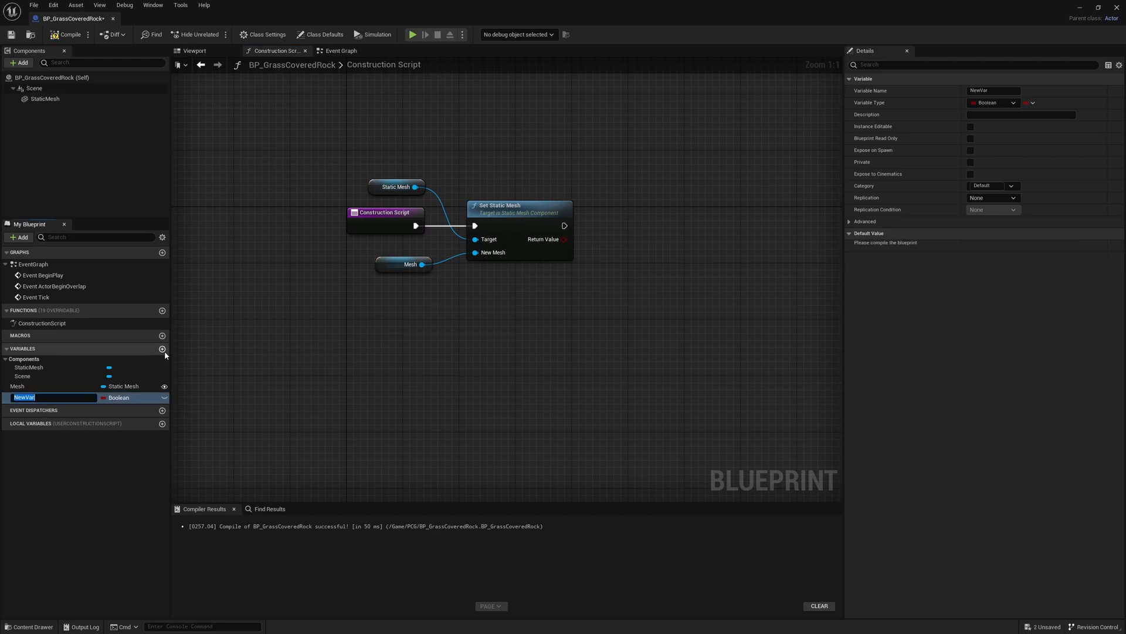
{"action": "mouse_move", "coordinate": [121, 397]}
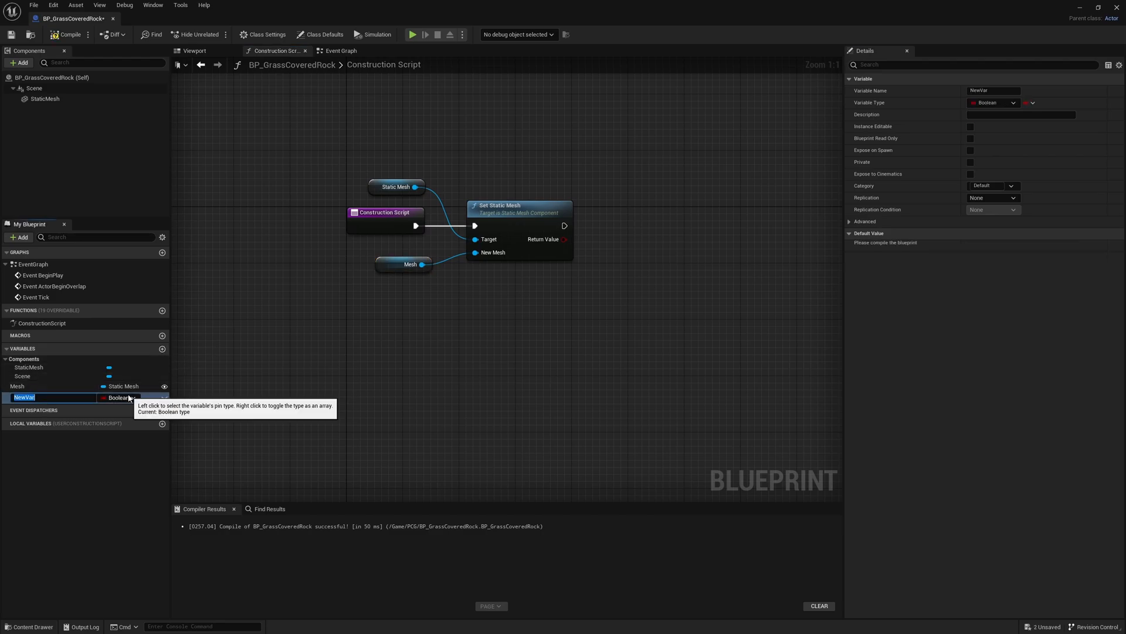
{"action": "mouse_move", "coordinate": [282, 388]}
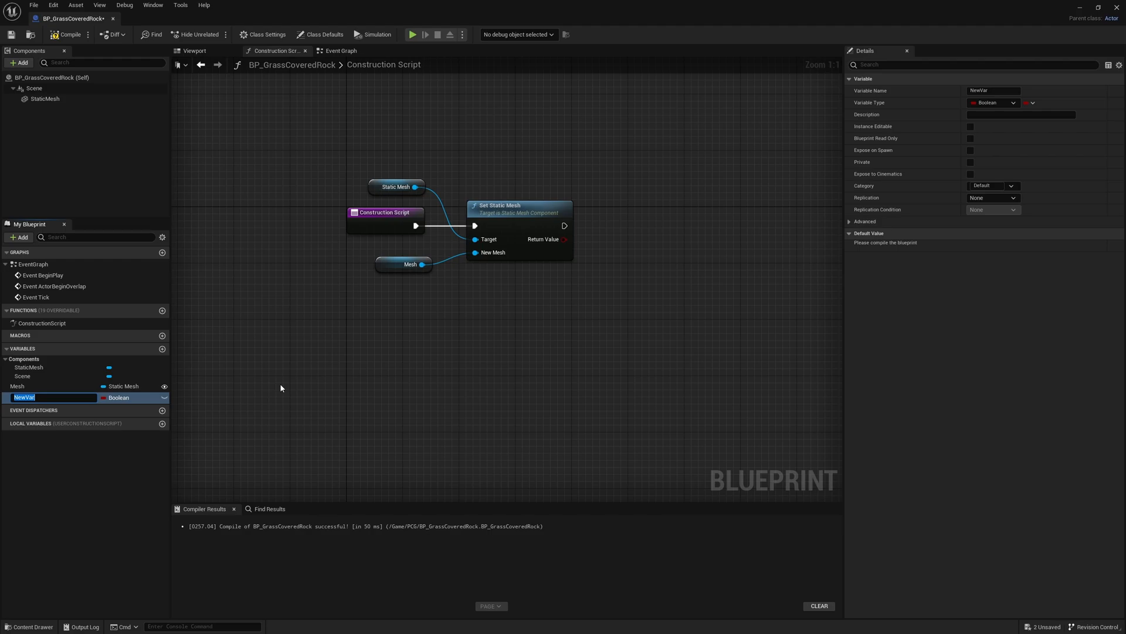
{"action": "type", "text": "Falloff Amount"}
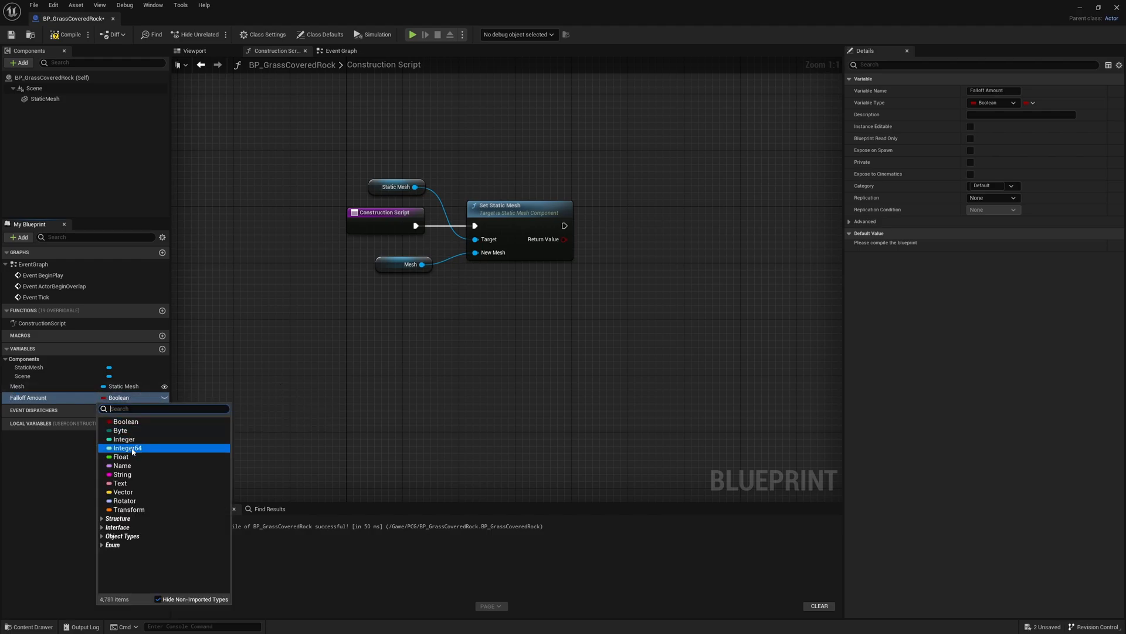
{"action": "left_click", "coordinate": [119, 456]}
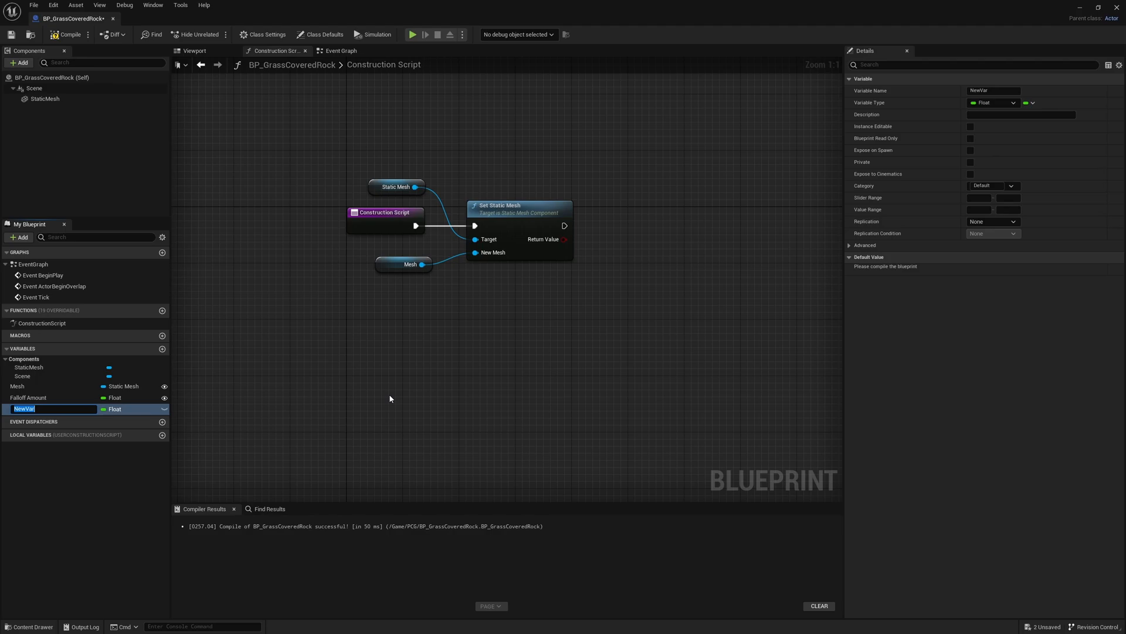
{"action": "type", "text": "Prune Amount"}
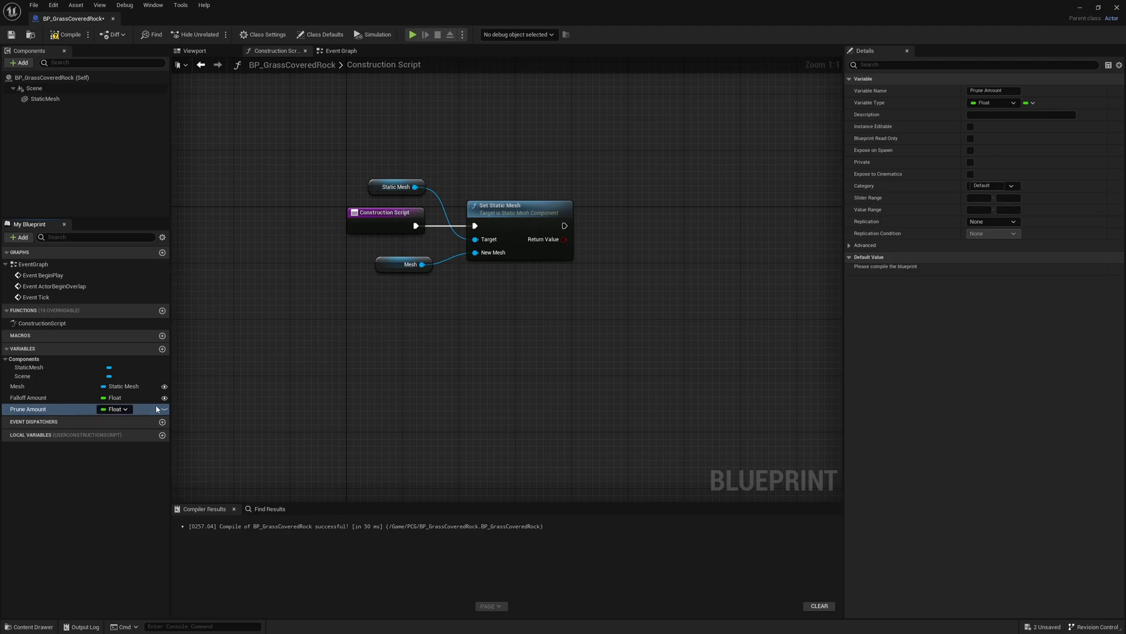
{"action": "left_click", "coordinate": [971, 126]}
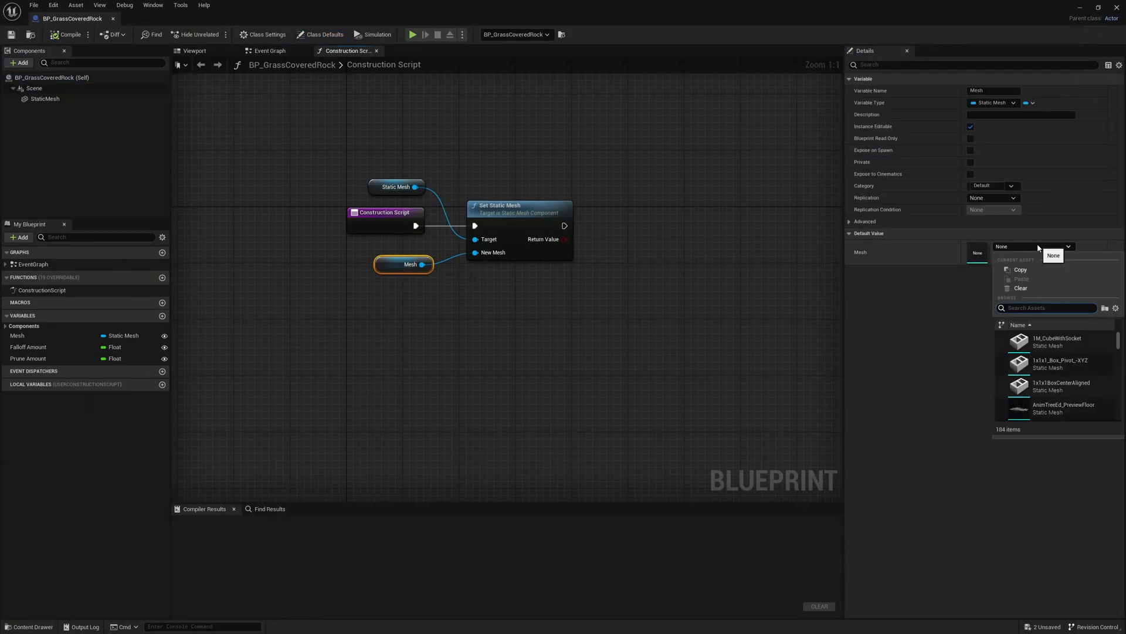
Give Mesh a default, then set the placed actor's Mesh to ArcadeEditorSphere
{"action": "left_click", "coordinate": [1057, 342]}
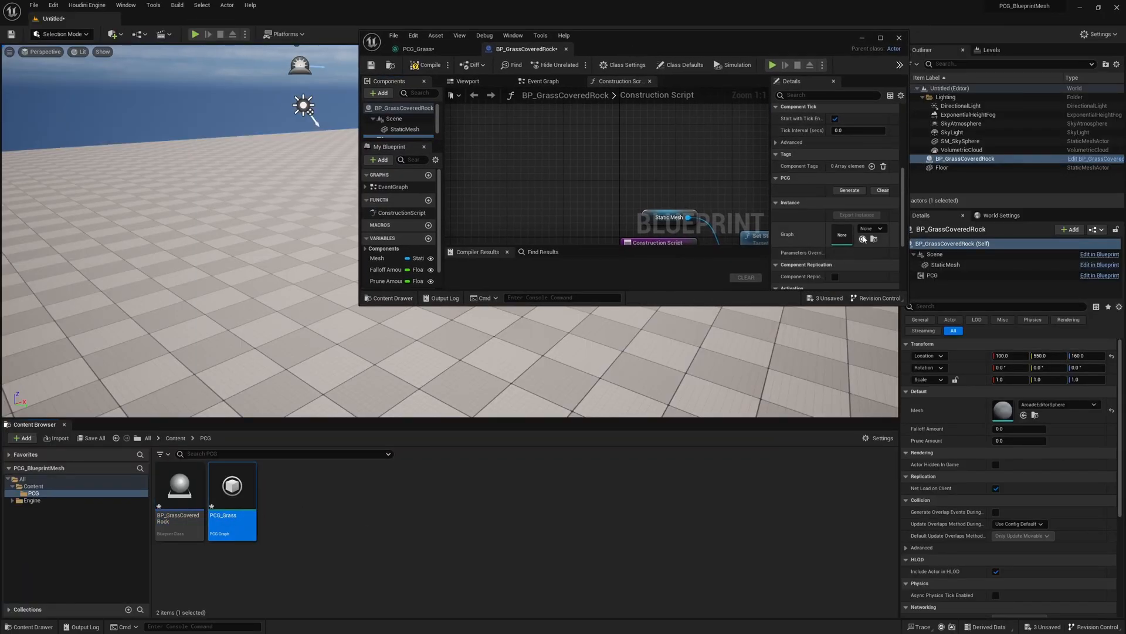
{"action": "left_click", "coordinate": [899, 37]}
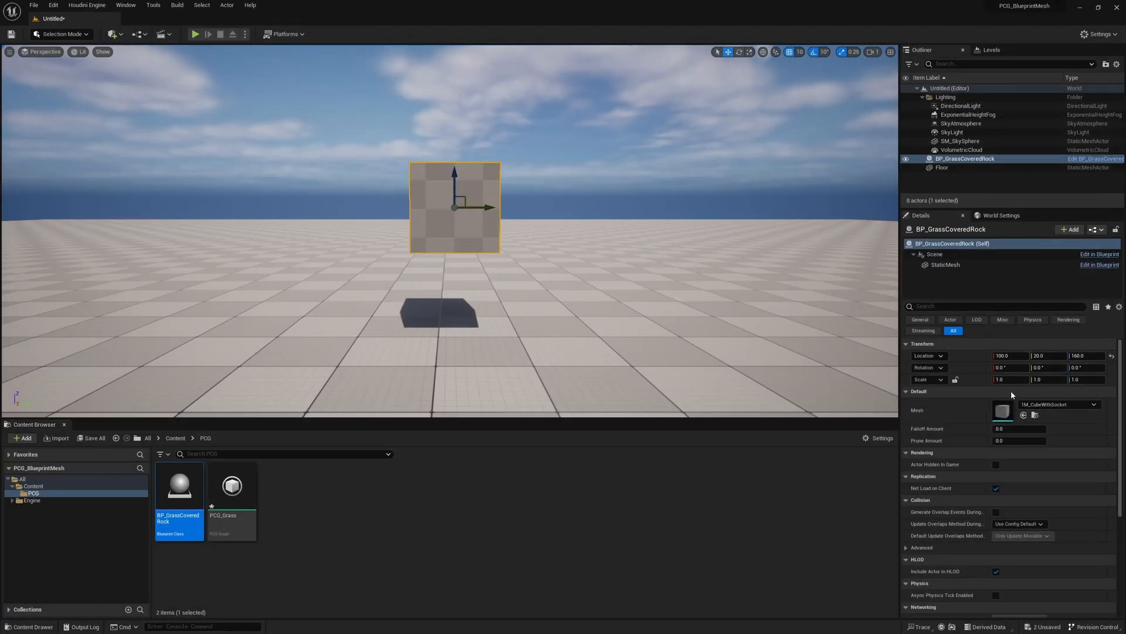
{"action": "left_click", "coordinate": [1093, 404]}
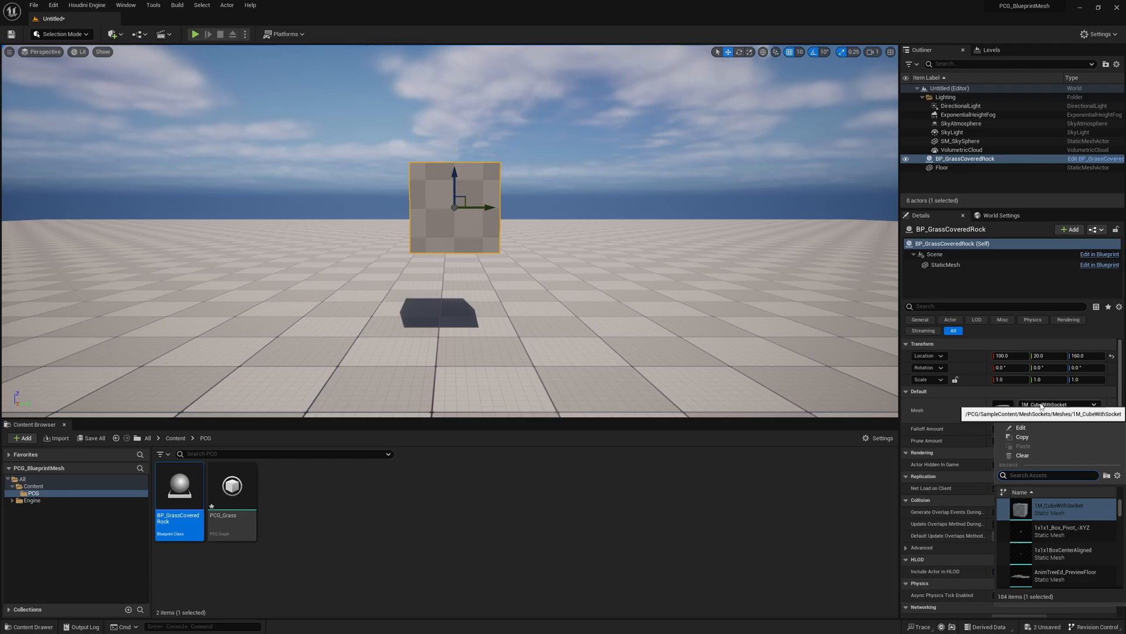
{"action": "type", "text": "sphere"}
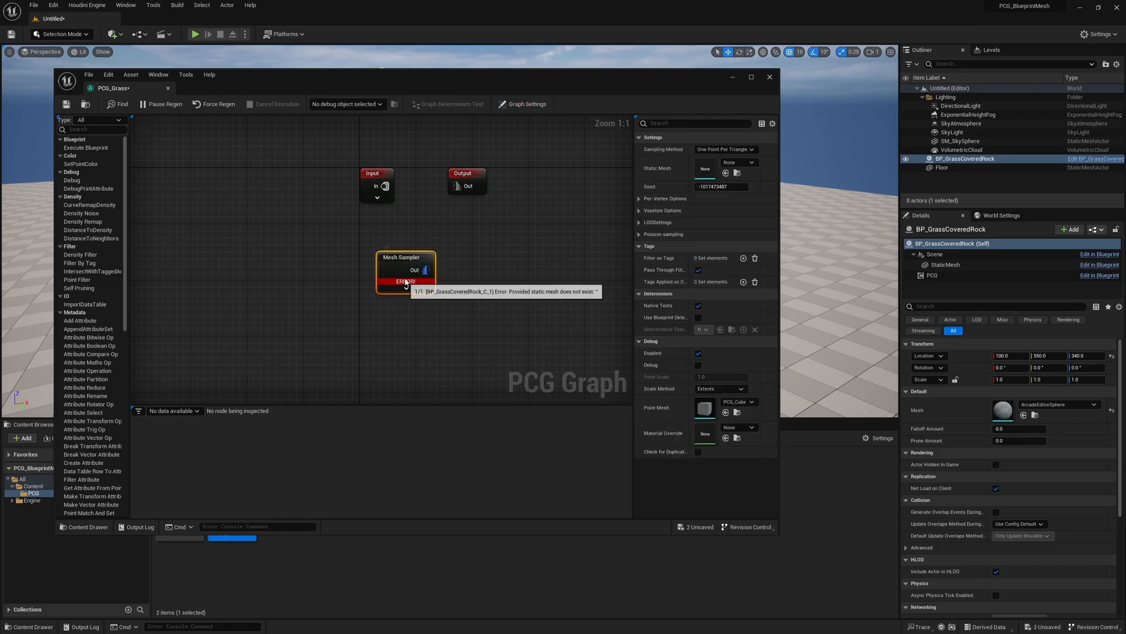
{"action": "mouse_move", "coordinate": [409, 314]}
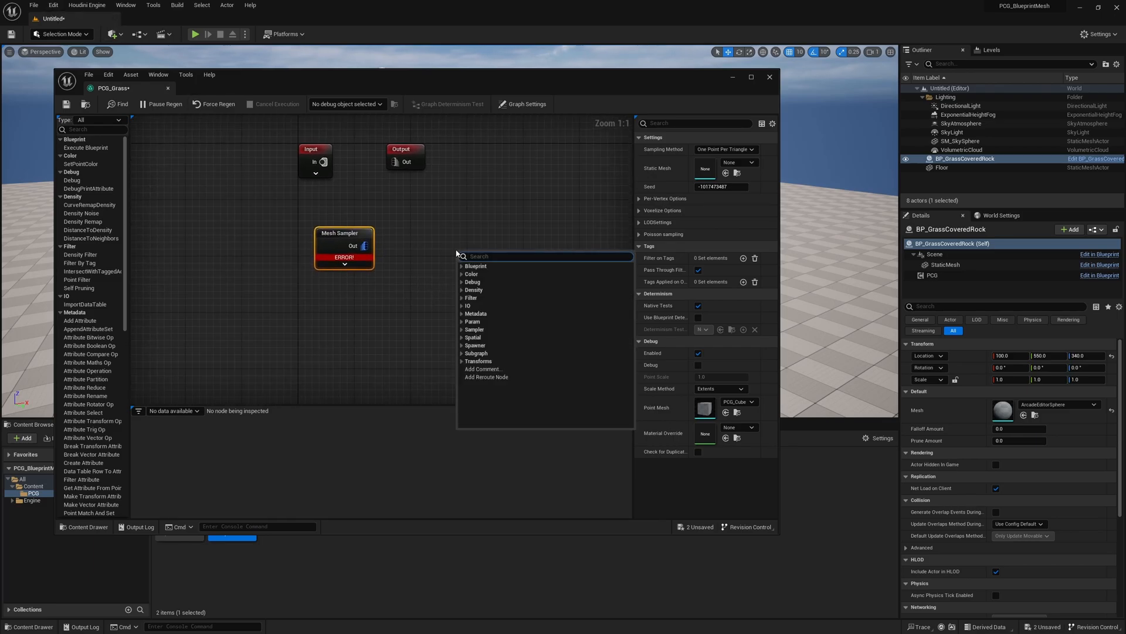
Add a MeshSocketsToPoints node to PCG_Grass and change its element type to MeshToPoints
{"action": "type", "text": "mesh"}
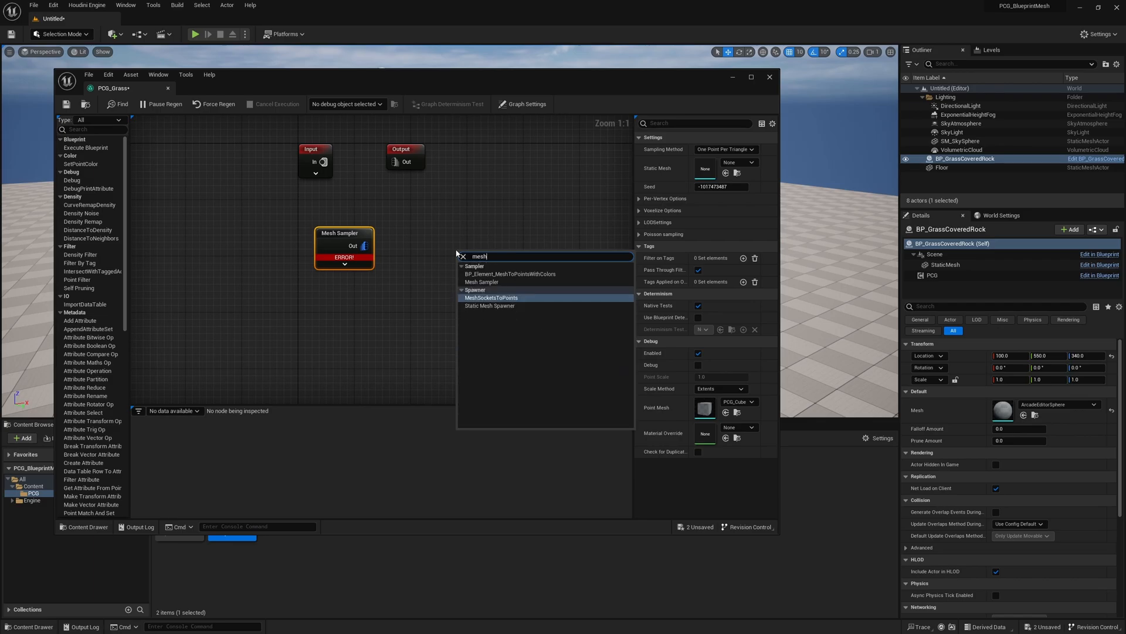
{"action": "left_click", "coordinate": [491, 297]}
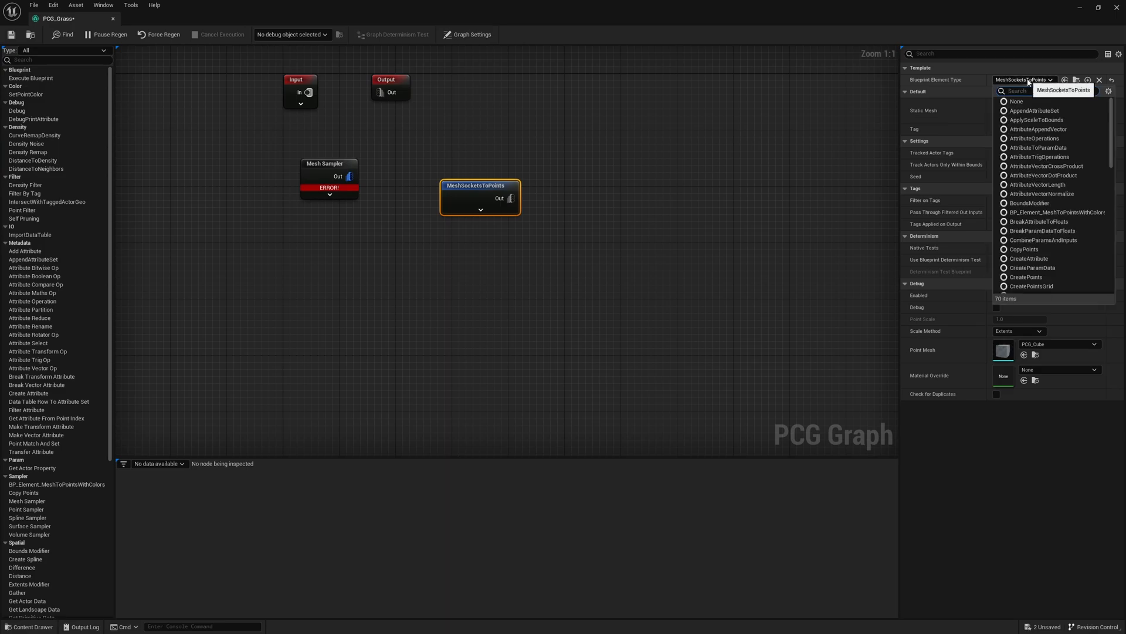
{"action": "type", "text": "mesh to"}
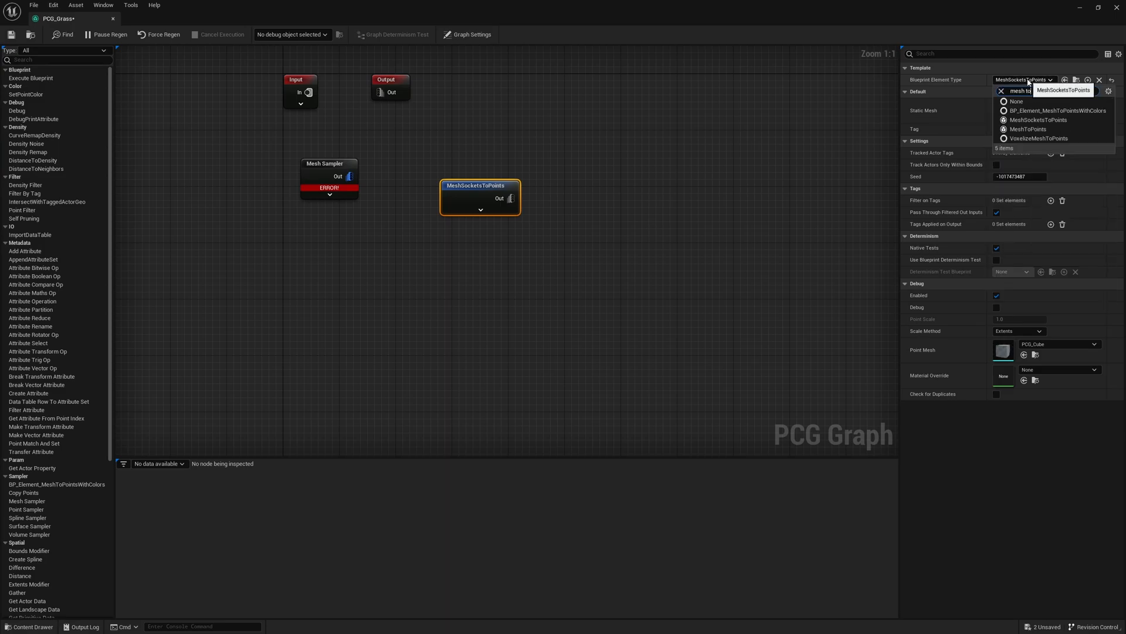
{"action": "left_click", "coordinate": [1029, 129]}
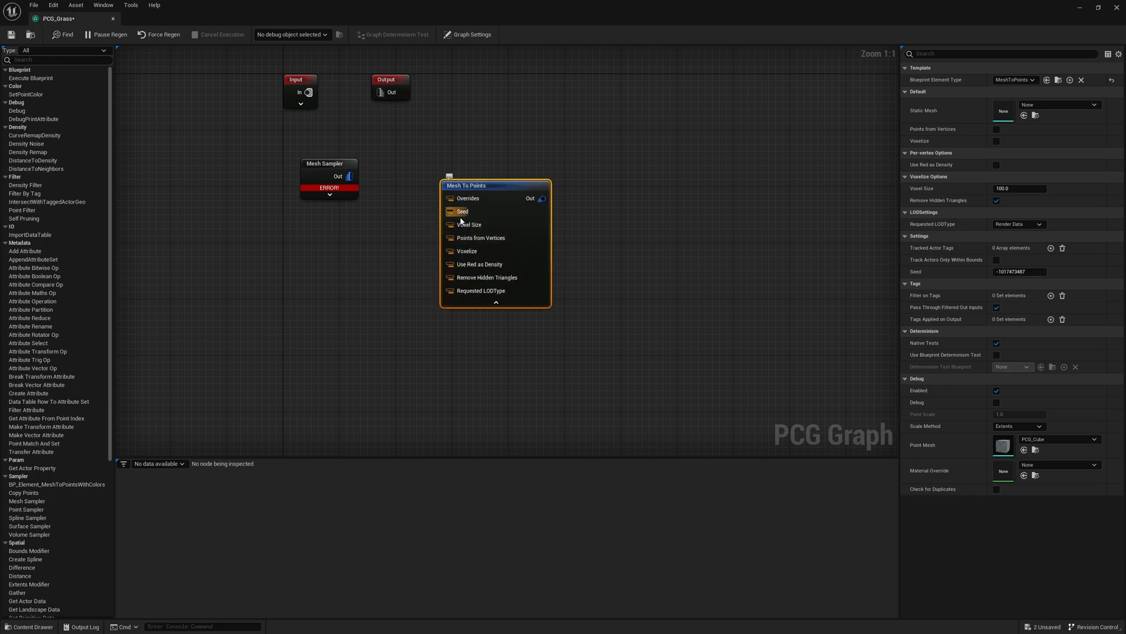
{"action": "mouse_move", "coordinate": [616, 145]}
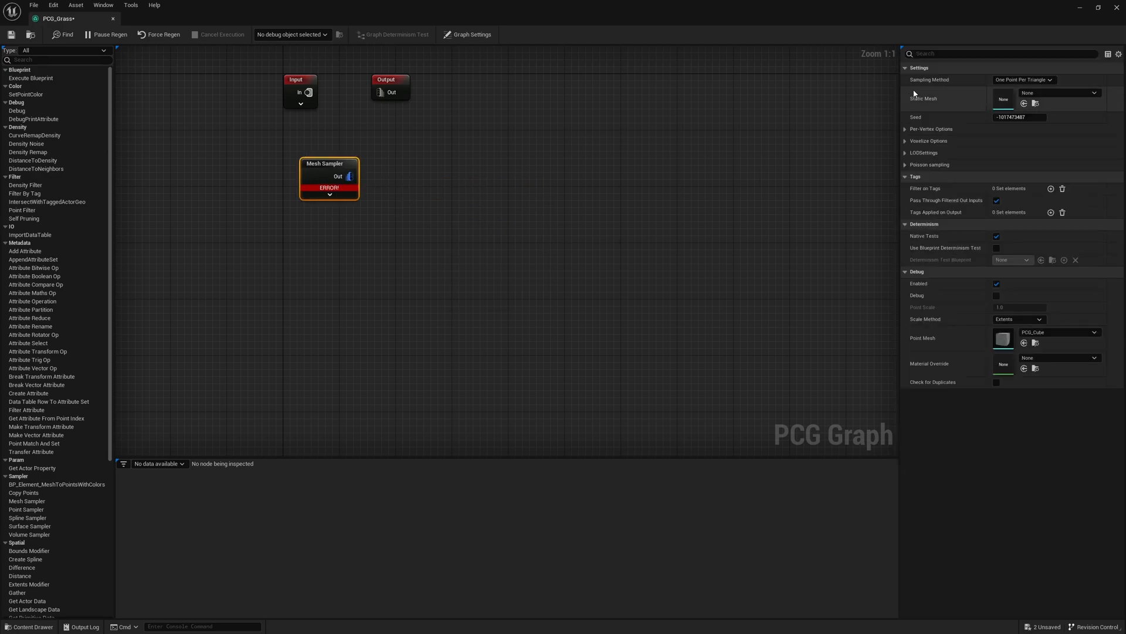
Wire a Get Actor Property node into the Mesh Sampler's Static Mesh input, then move the sphere
{"action": "left_click", "coordinate": [330, 193]}
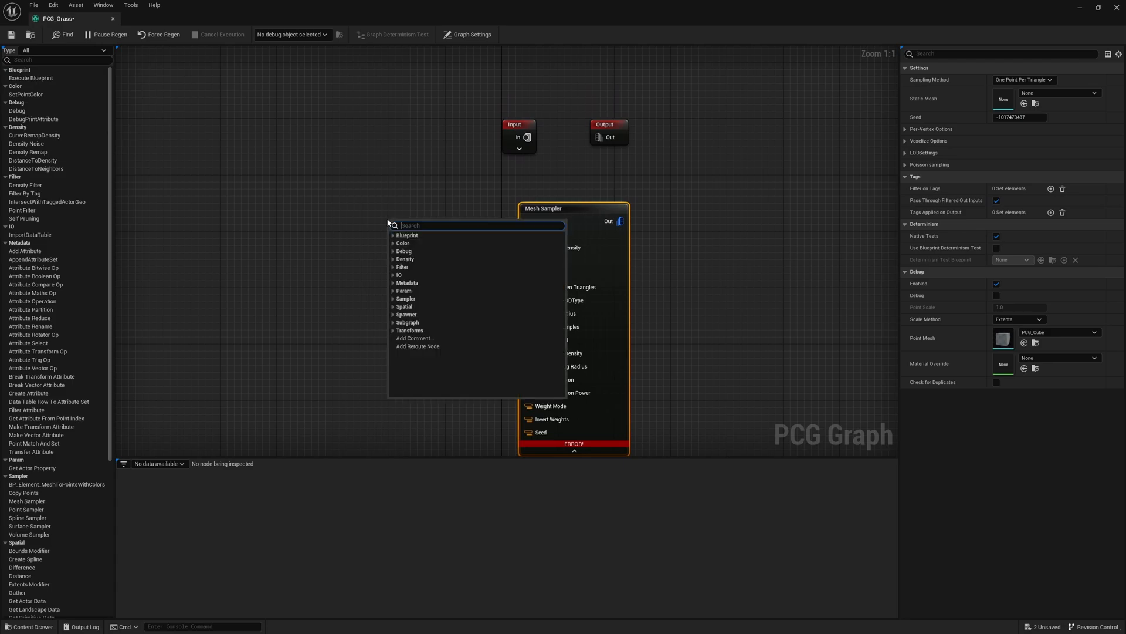
{"action": "type", "text": "proper"}
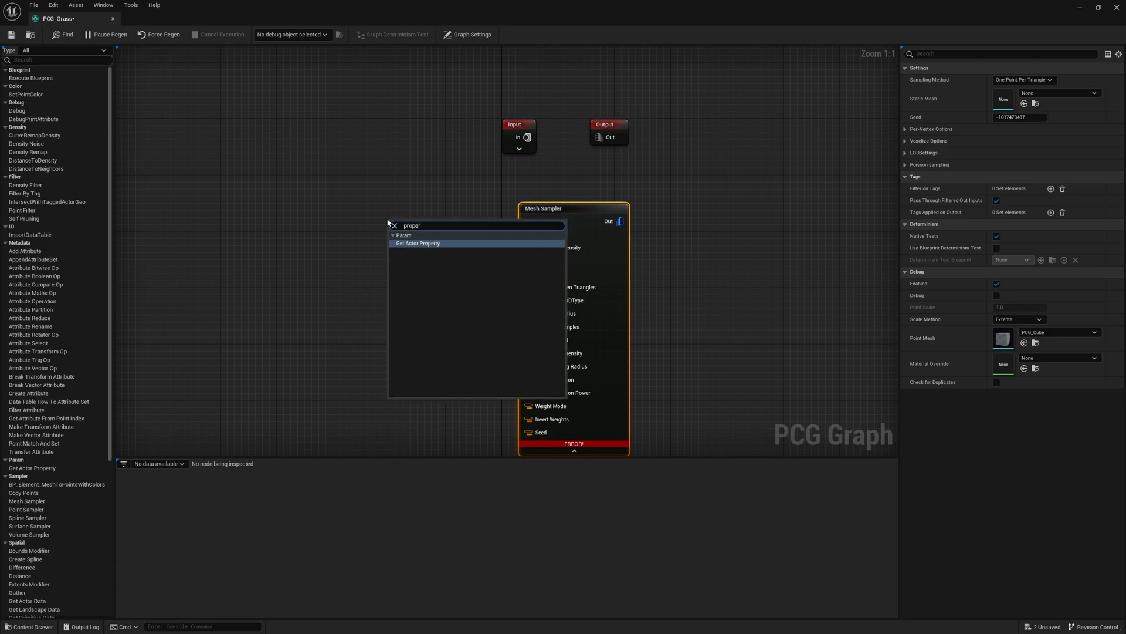
{"action": "left_click", "coordinate": [417, 243]}
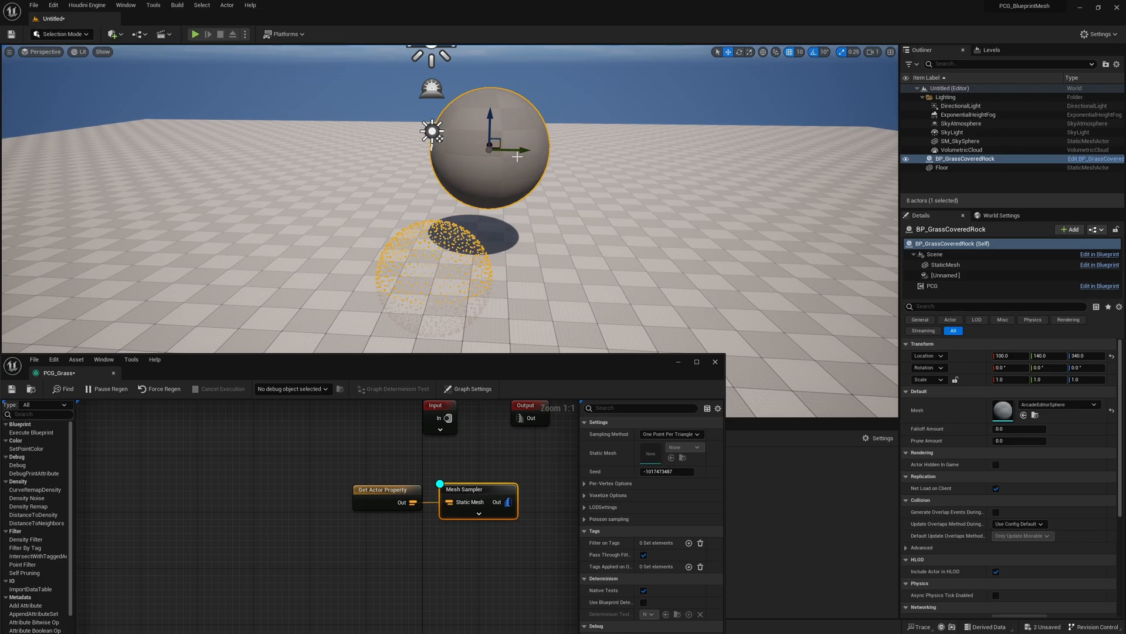
{"action": "left_click_drag", "start_coordinate": [488, 147], "coordinate": [646, 154]}
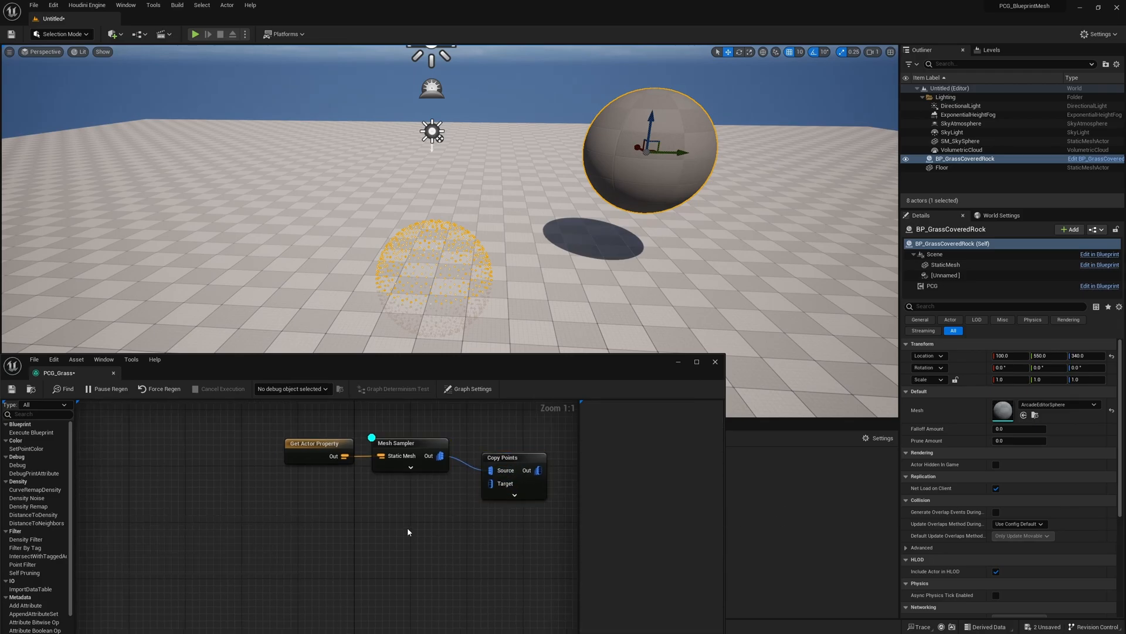
Add a Get Actor Data node for Copy Points' Target, set to Get Single Point mode
{"action": "type", "text": "get ac"}
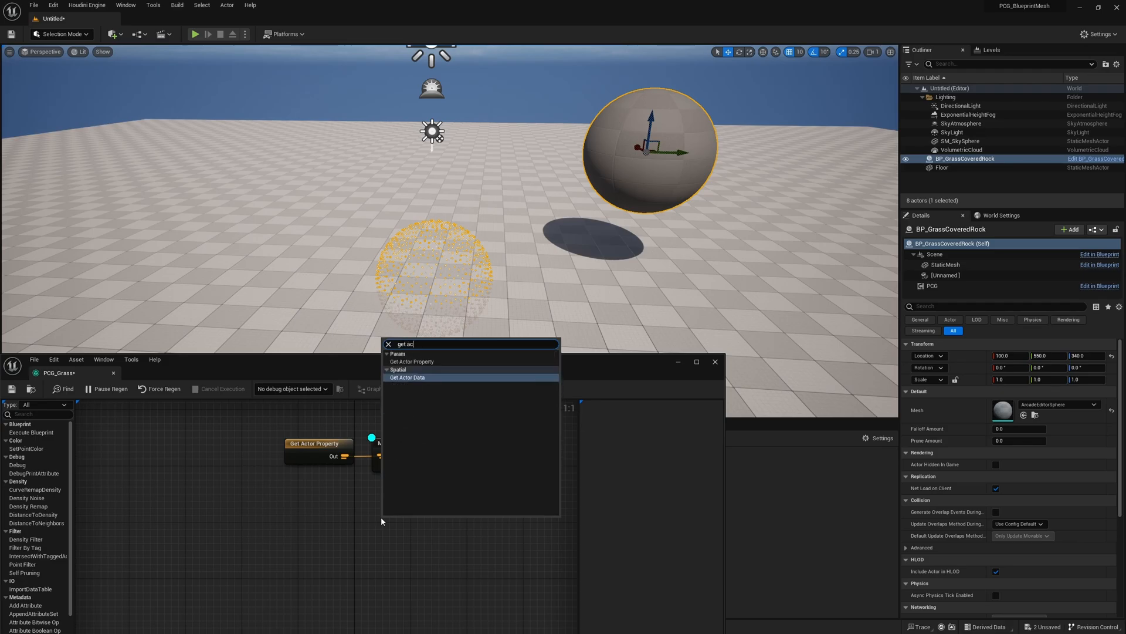
{"action": "left_click", "coordinate": [407, 377]}
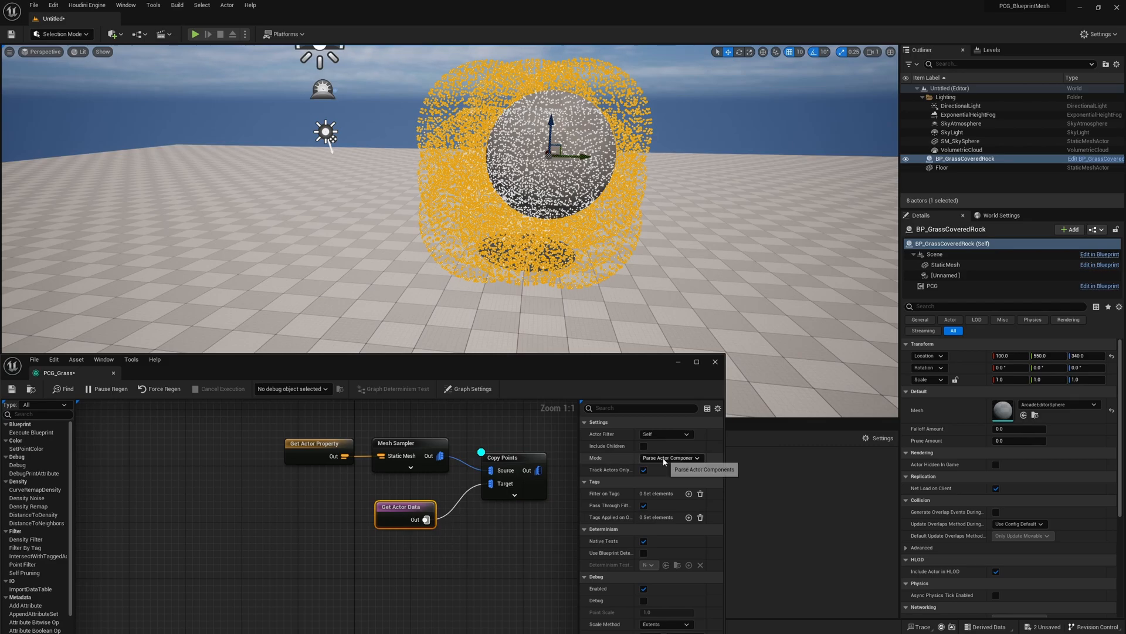
{"action": "left_click", "coordinate": [666, 458]}
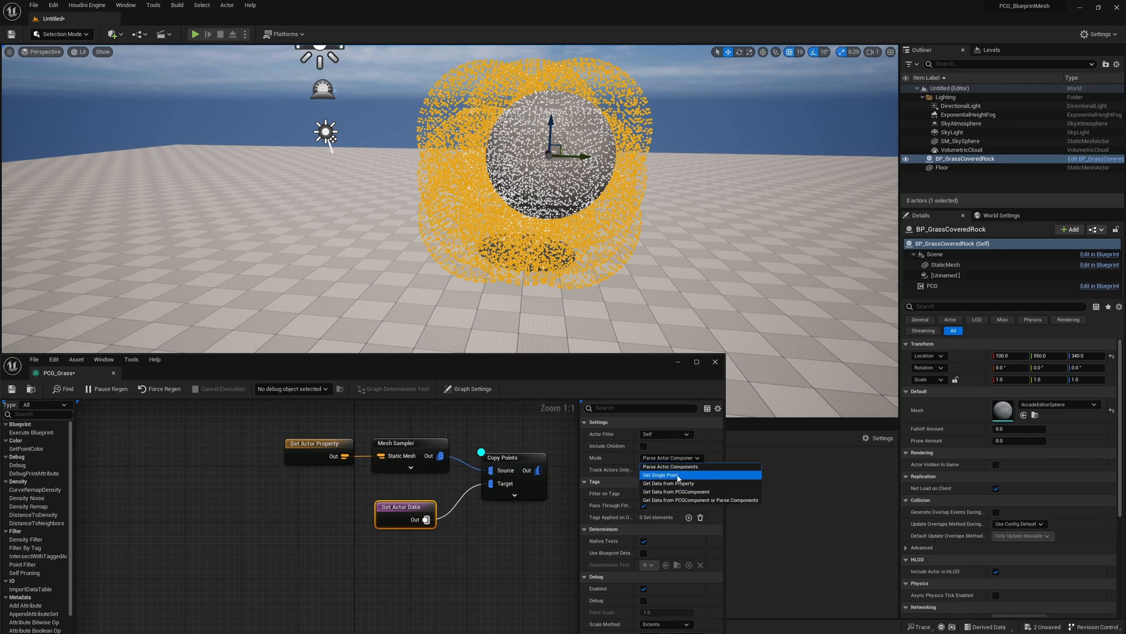
{"action": "left_click", "coordinate": [660, 475]}
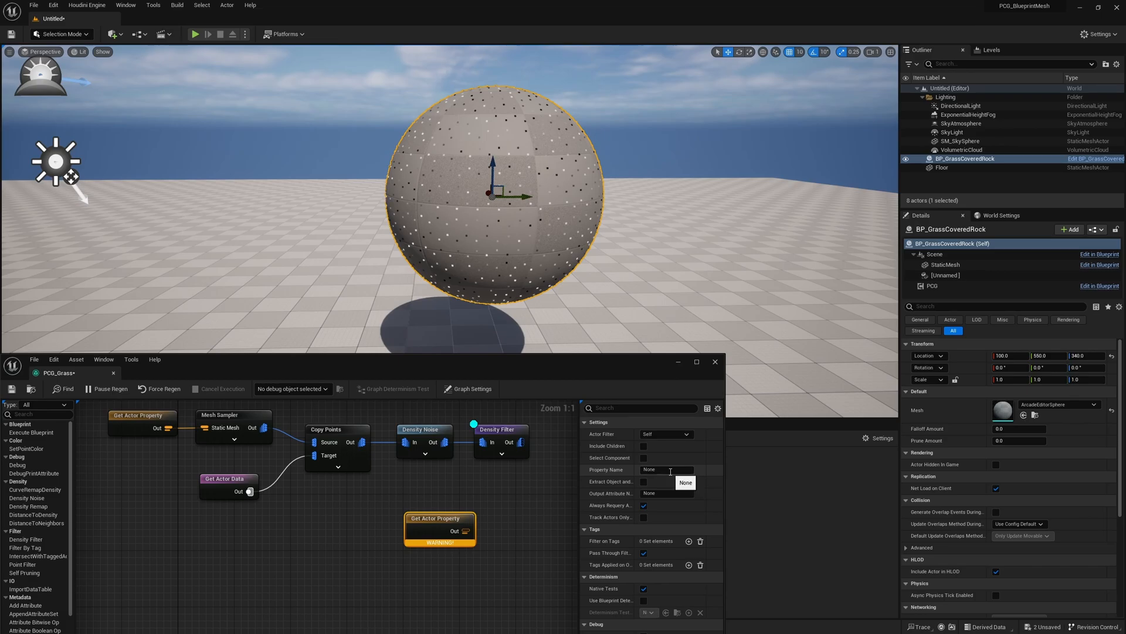
Set the Get Actor Property node's Property Name to Prune Amount
{"action": "double_click", "coordinate": [664, 470]}
{"action": "type", "text": "Prune Amount"}
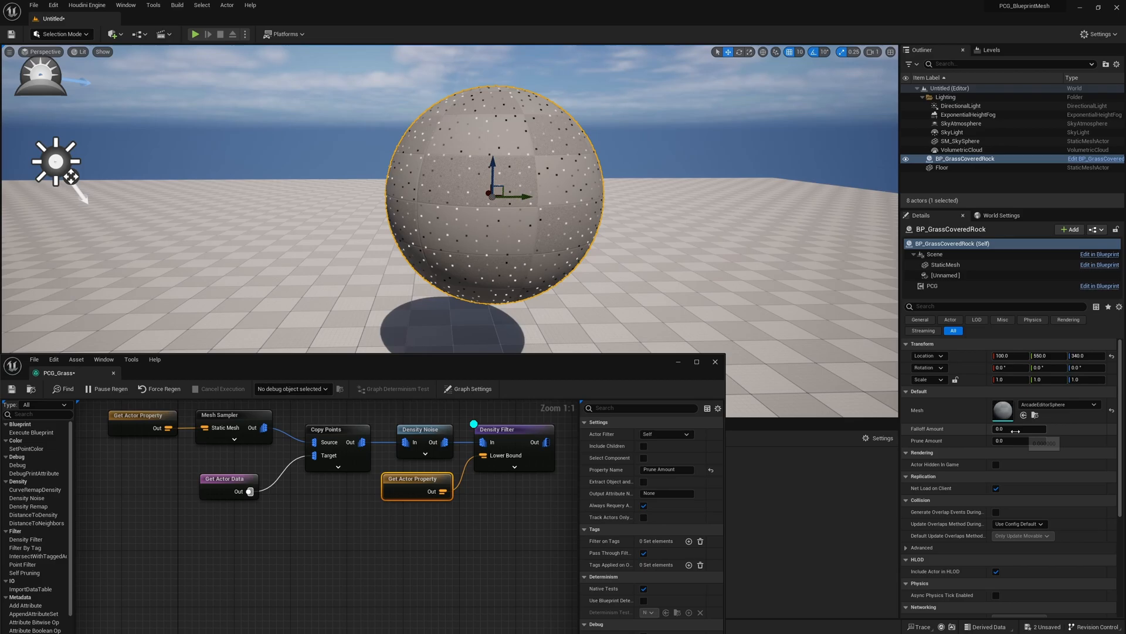
{"action": "left_click", "coordinate": [1022, 440]}
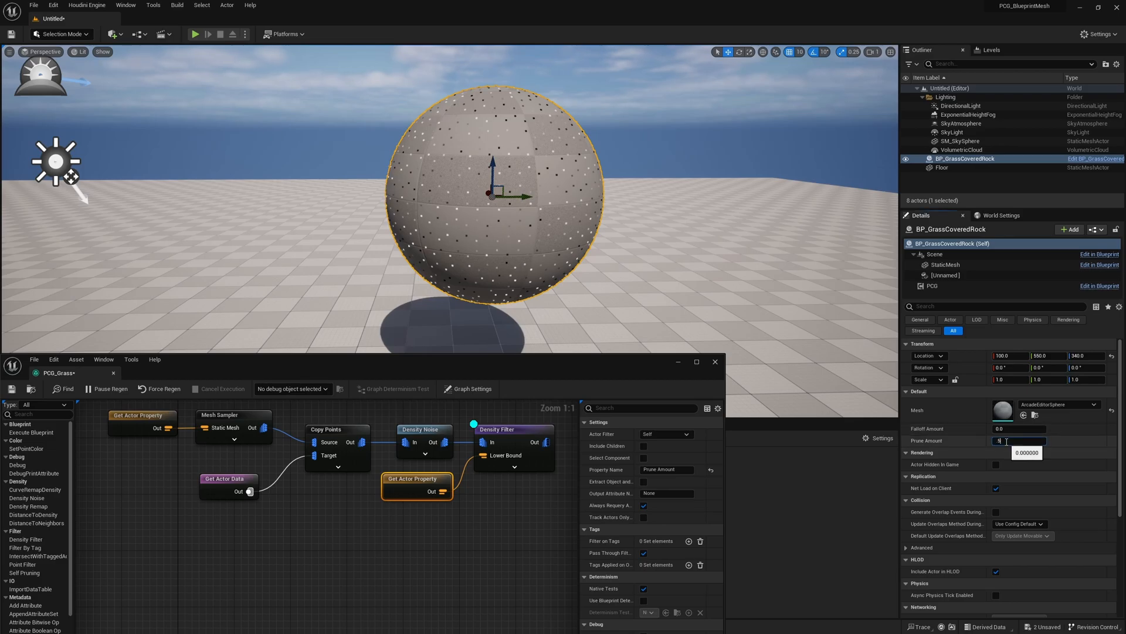
{"action": "type", "text": "0.8"}
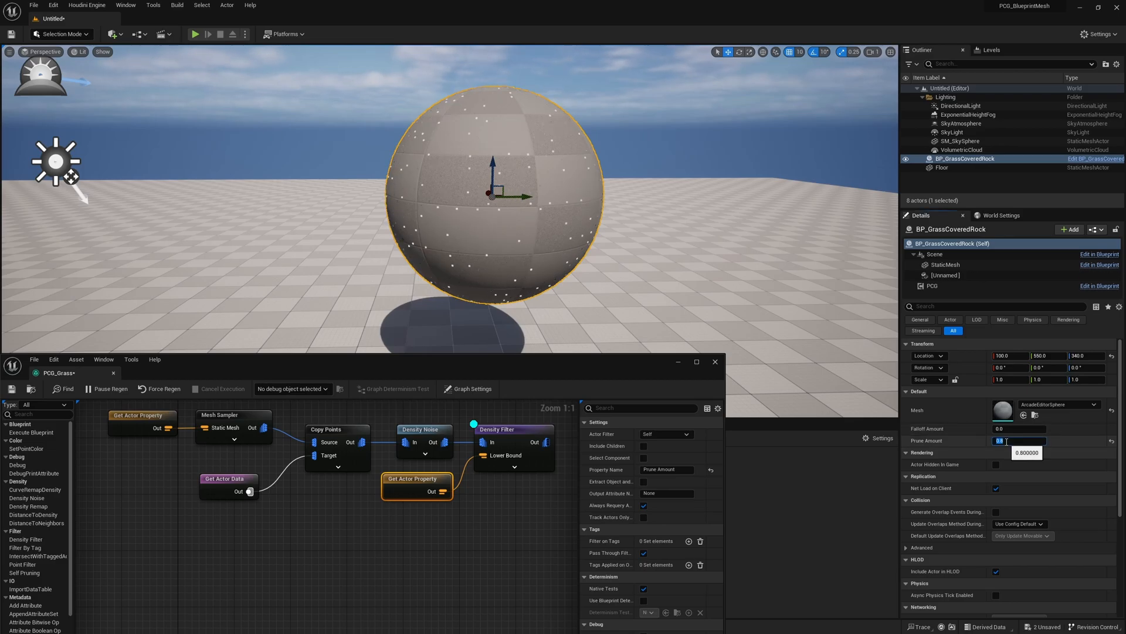
{"action": "type", "text": "0.9"}
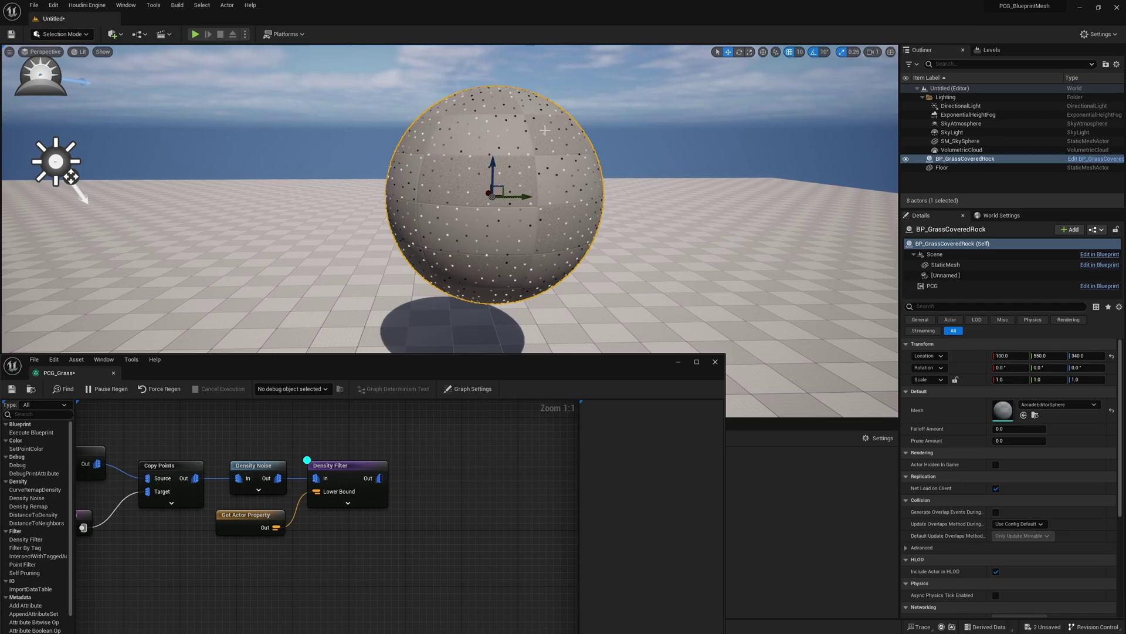
{"action": "mouse_move", "coordinate": [375, 478]}
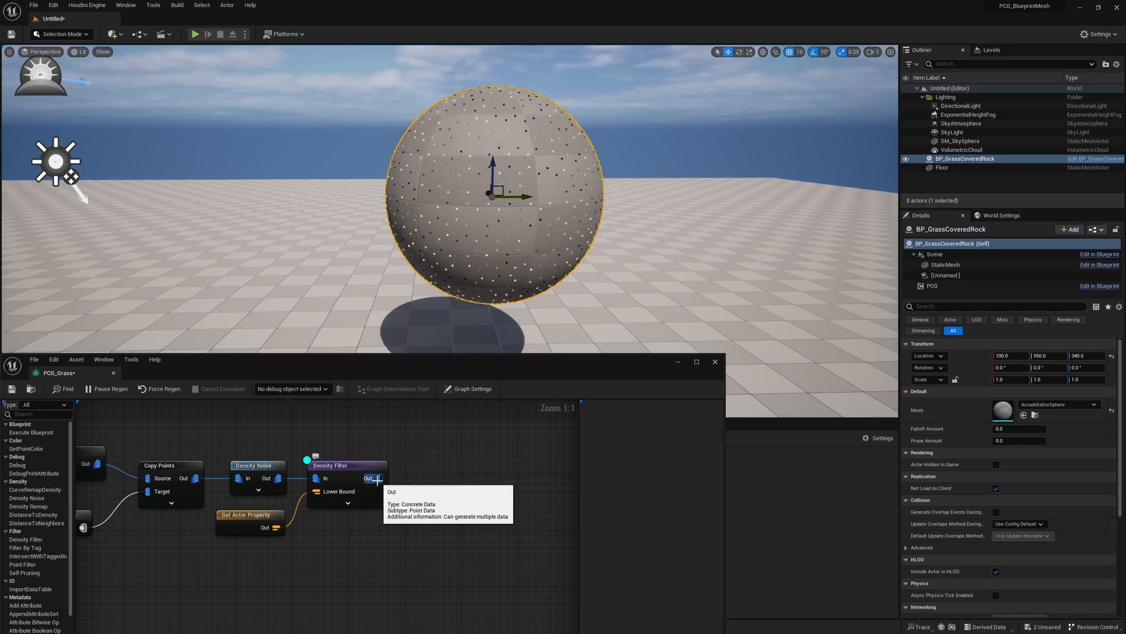
Append a Normal To Density node after the Density Filter's output
{"action": "left_click_drag", "start_coordinate": [374, 477], "coordinate": [442, 478]}
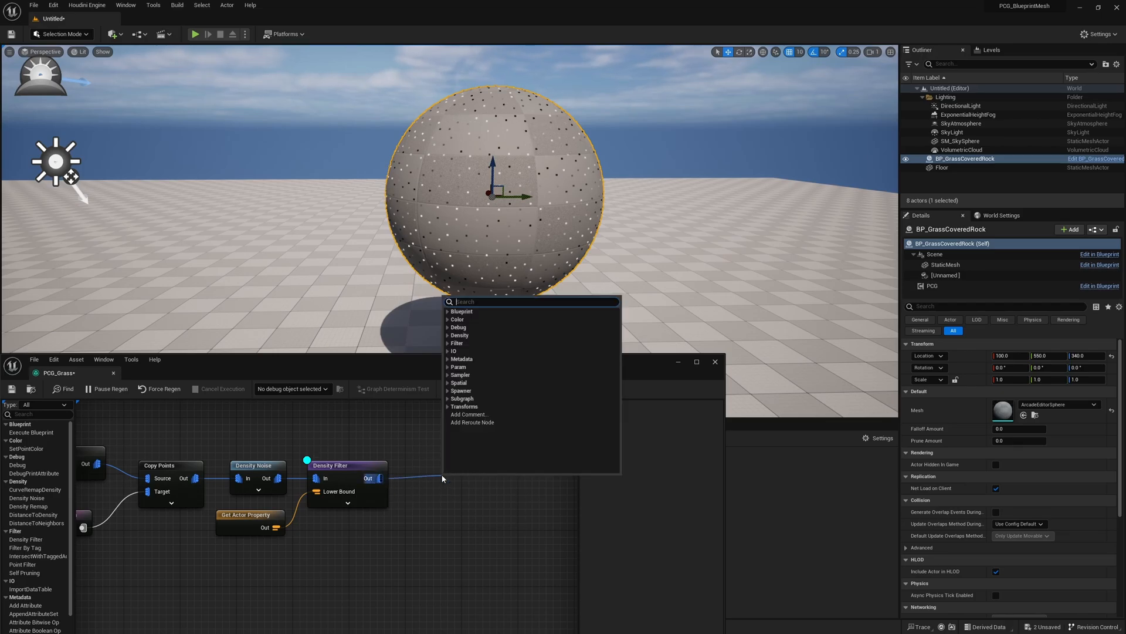
{"action": "type", "text": "norm"}
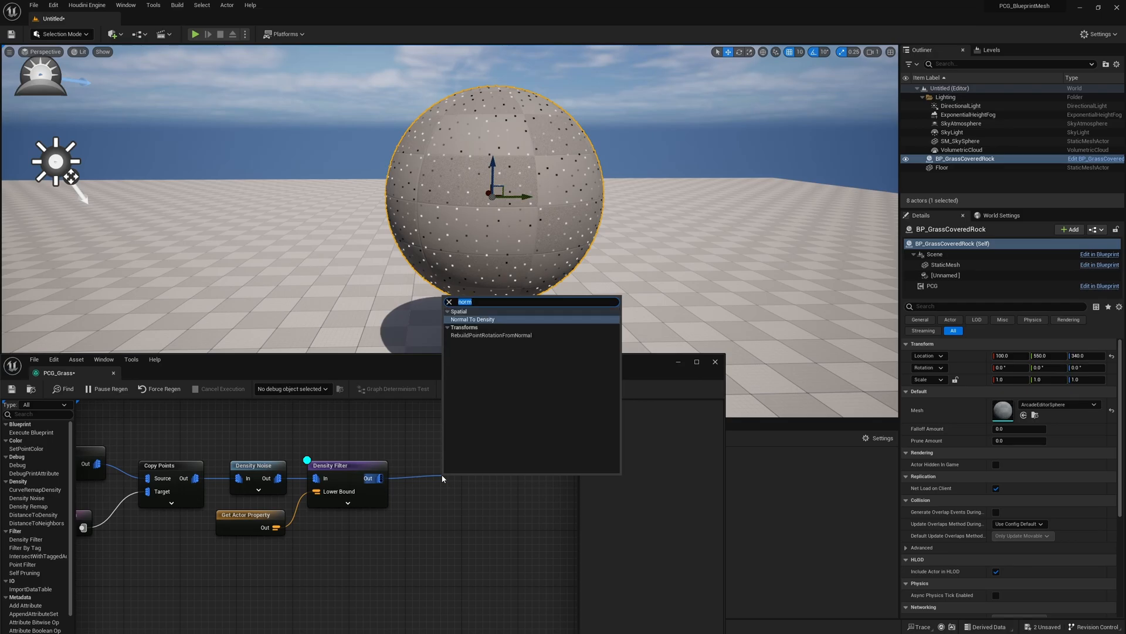
{"action": "left_click", "coordinate": [473, 320]}
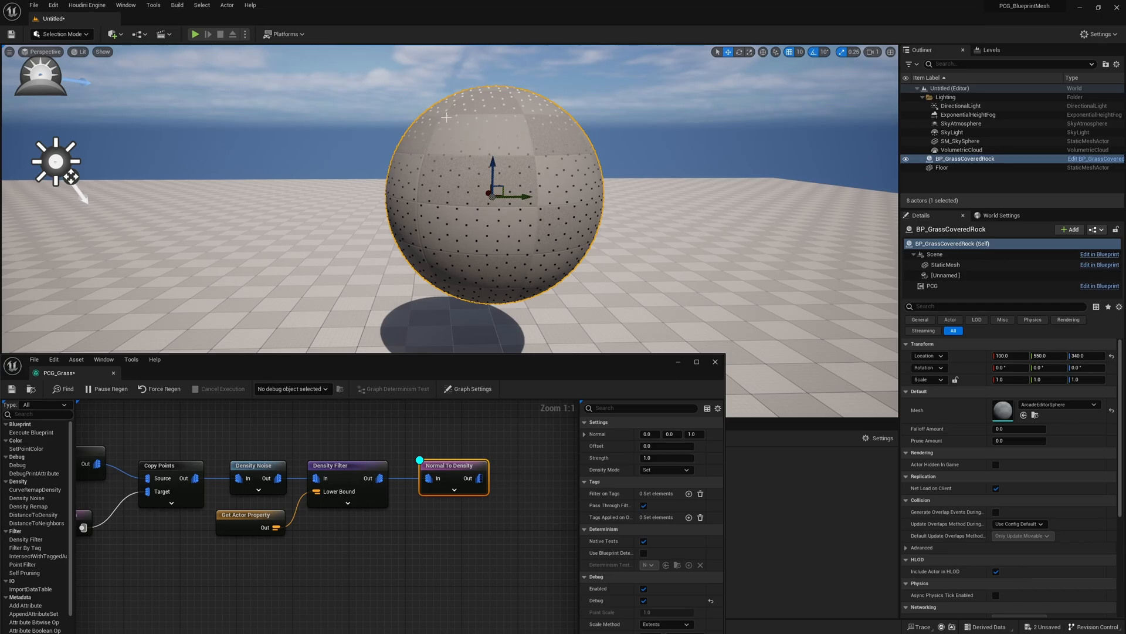
{"action": "mouse_move", "coordinate": [407, 189]}
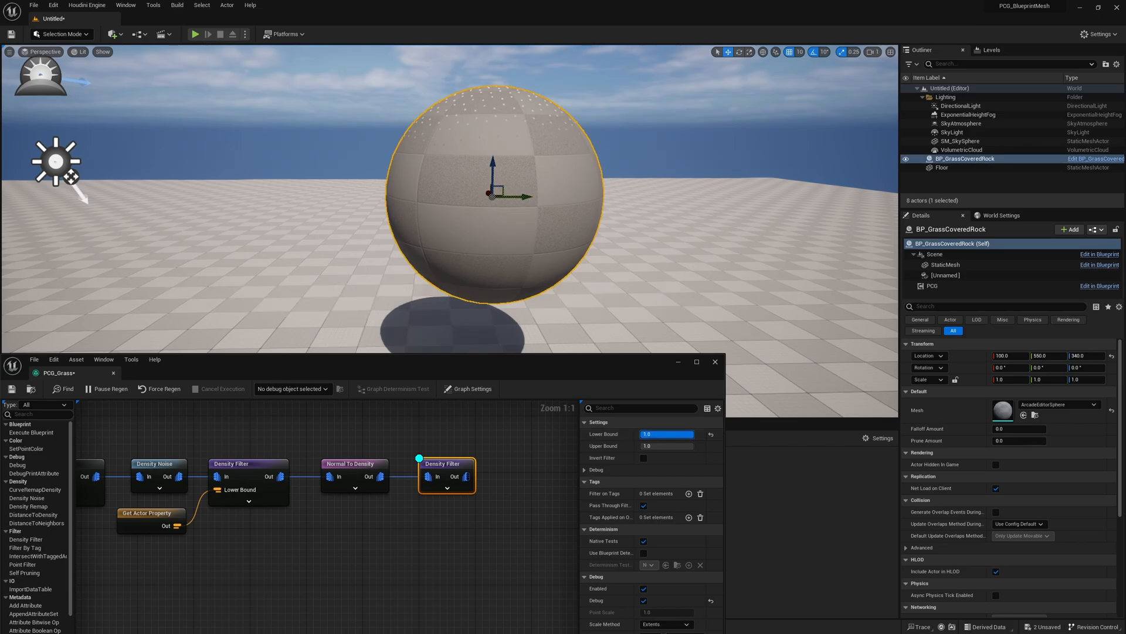
Adjust the second Density Filter's Lower Bound, trying 0.216, zero, 0.01 and 0.5
{"action": "type", "text": "0.216"}
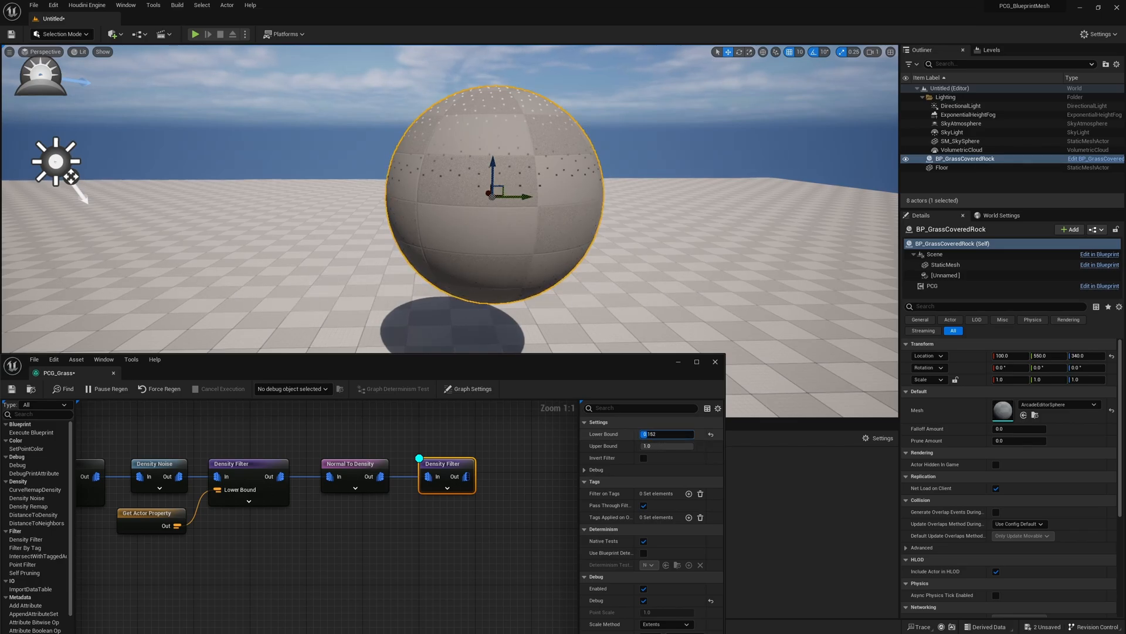
{"action": "left_click_drag", "start_coordinate": [666, 433], "coordinate": [654, 432]}
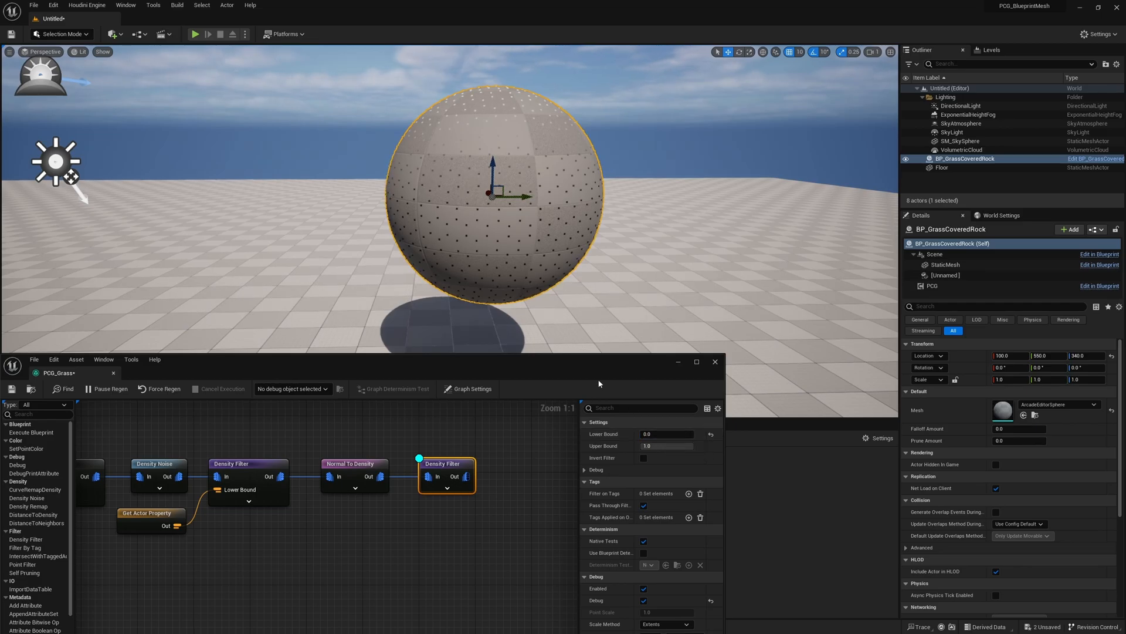
{"action": "left_click", "coordinate": [667, 434]}
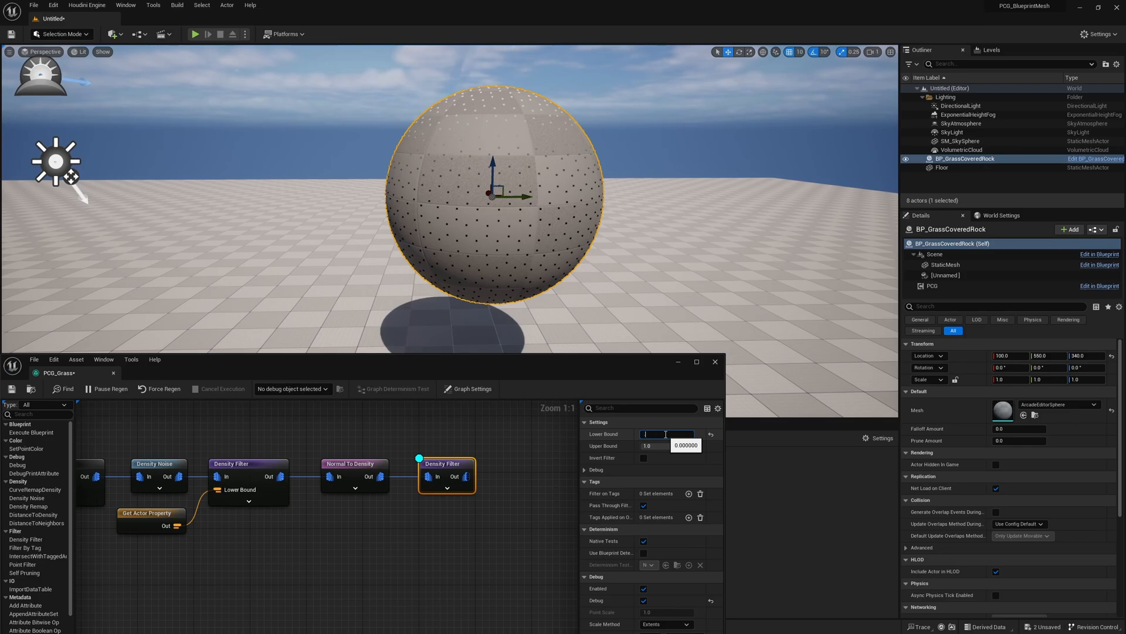
{"action": "type", "text": "0.01"}
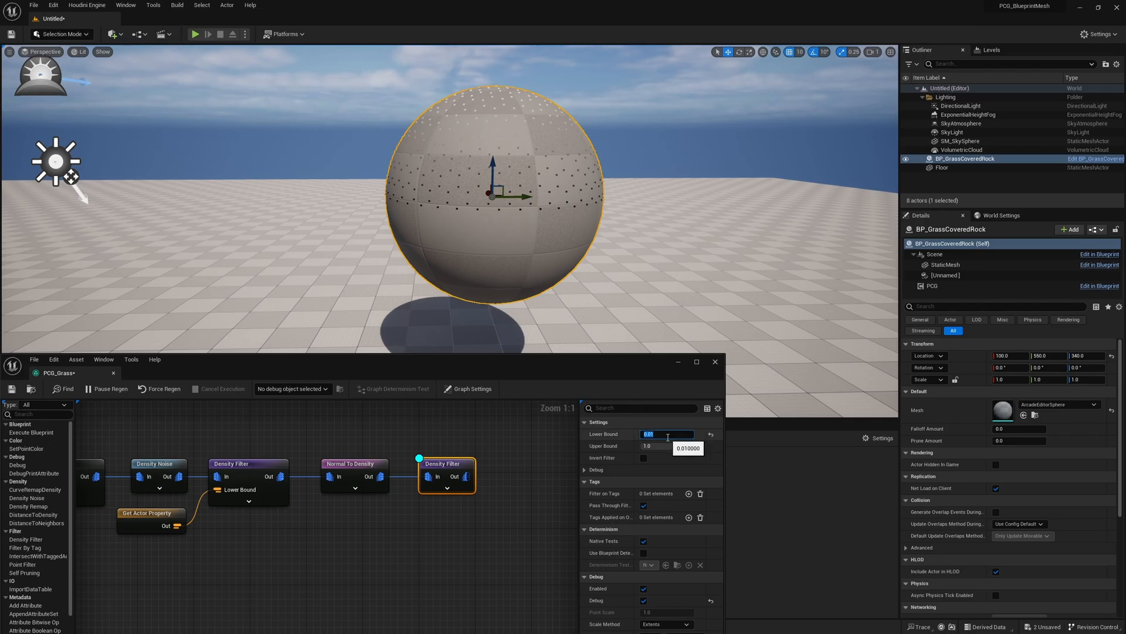
{"action": "type", "text": "0.5"}
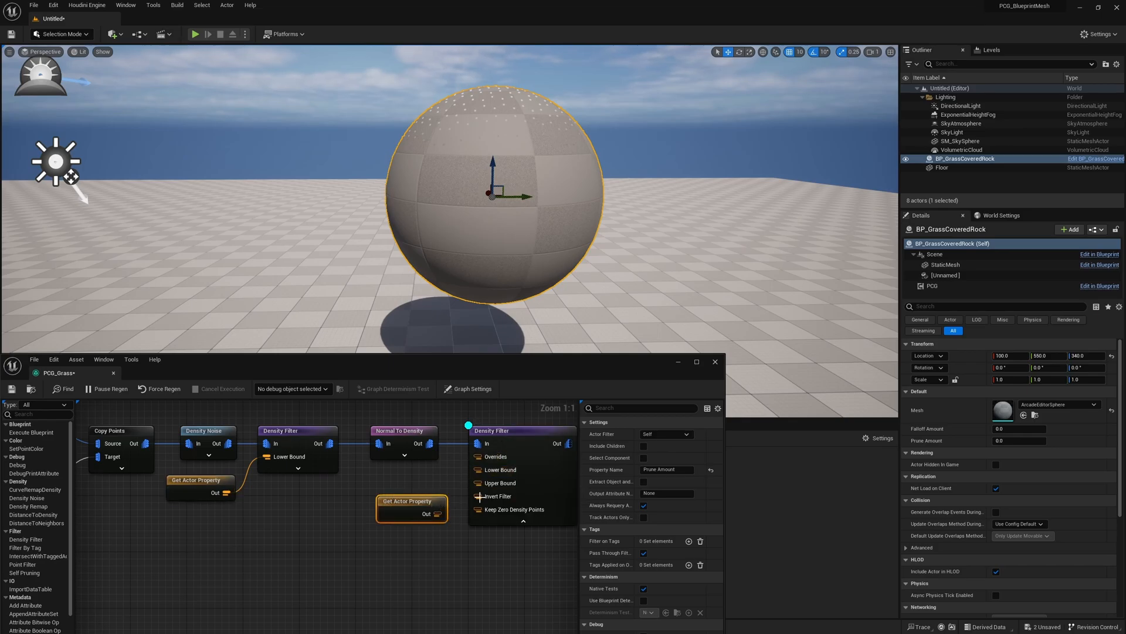
Have Get Actor Property read Falloff Amount, and set Falloff Amount to 0.5
{"action": "left_click", "coordinate": [521, 431]}
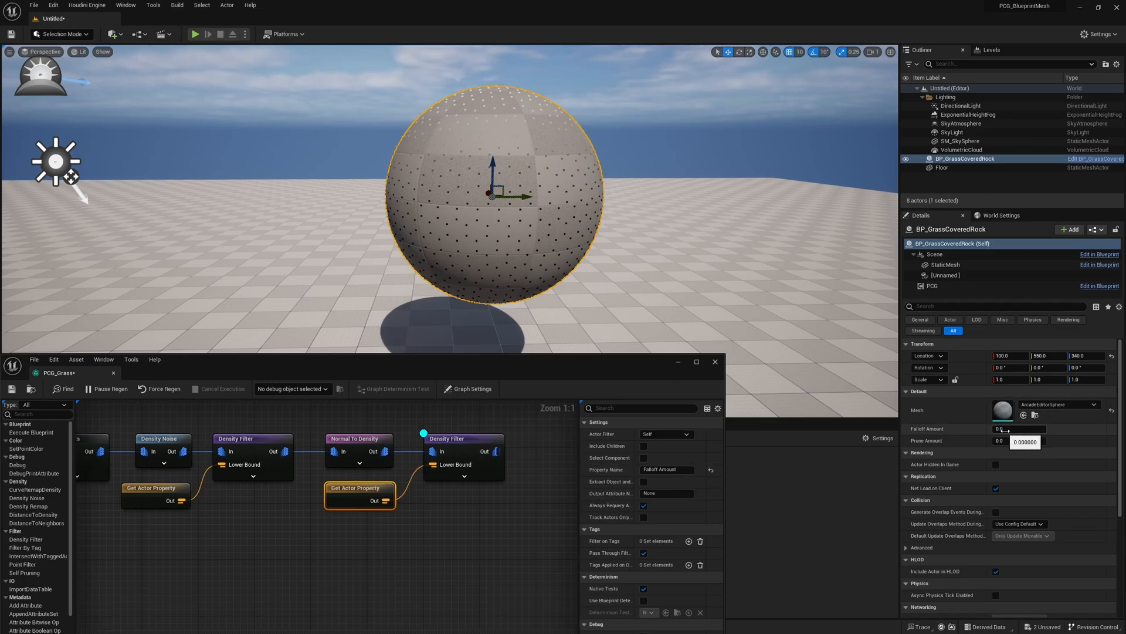
{"action": "left_click", "coordinate": [1019, 428]}
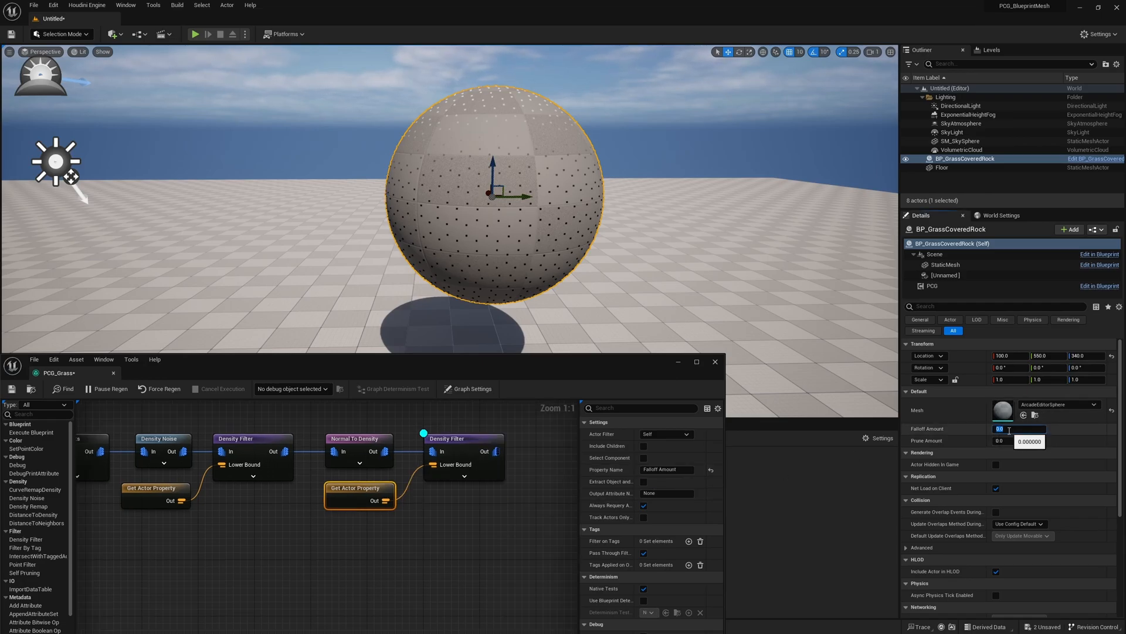
{"action": "type", "text": "0.5"}
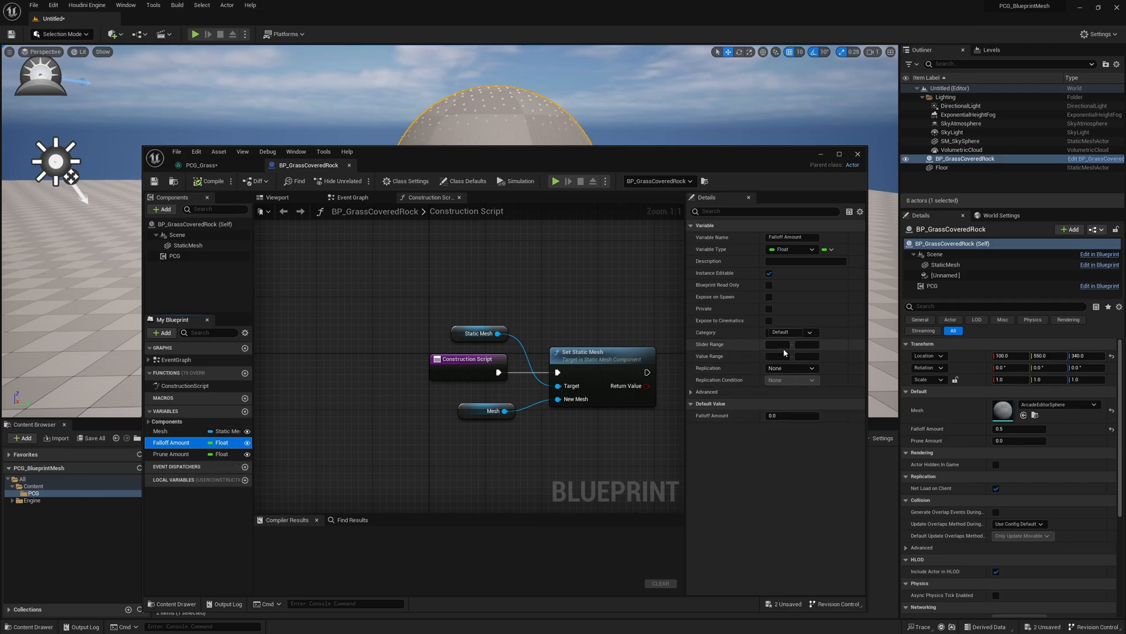
{"action": "mouse_move", "coordinate": [779, 345]}
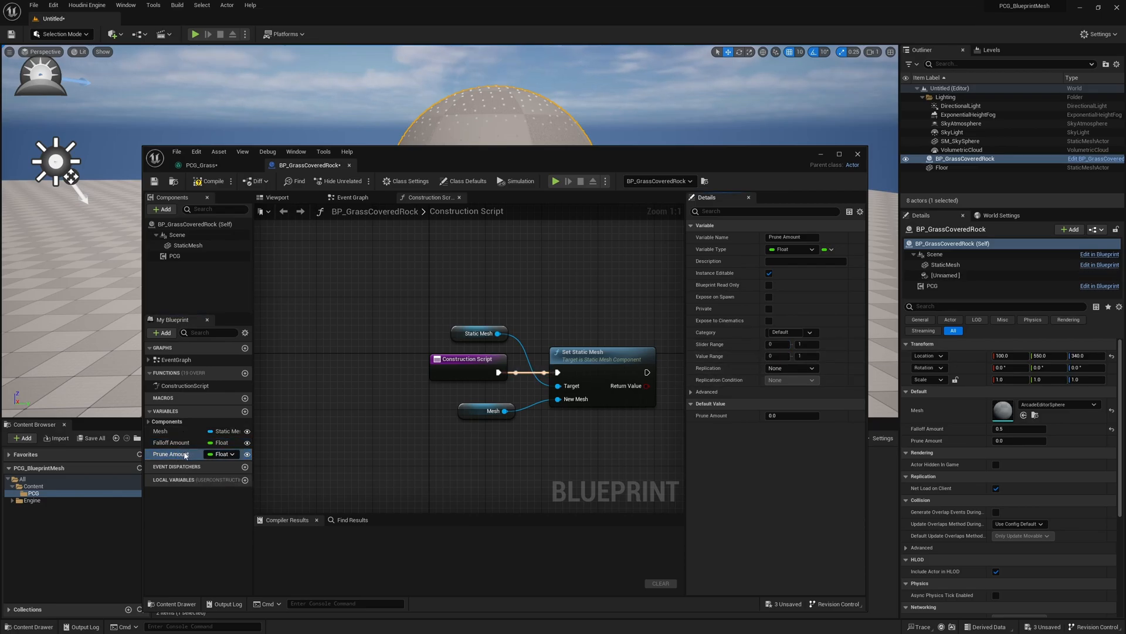
Enter 0.5 as Prune Amount's default value and confirm it
{"action": "left_click", "coordinate": [792, 416]}
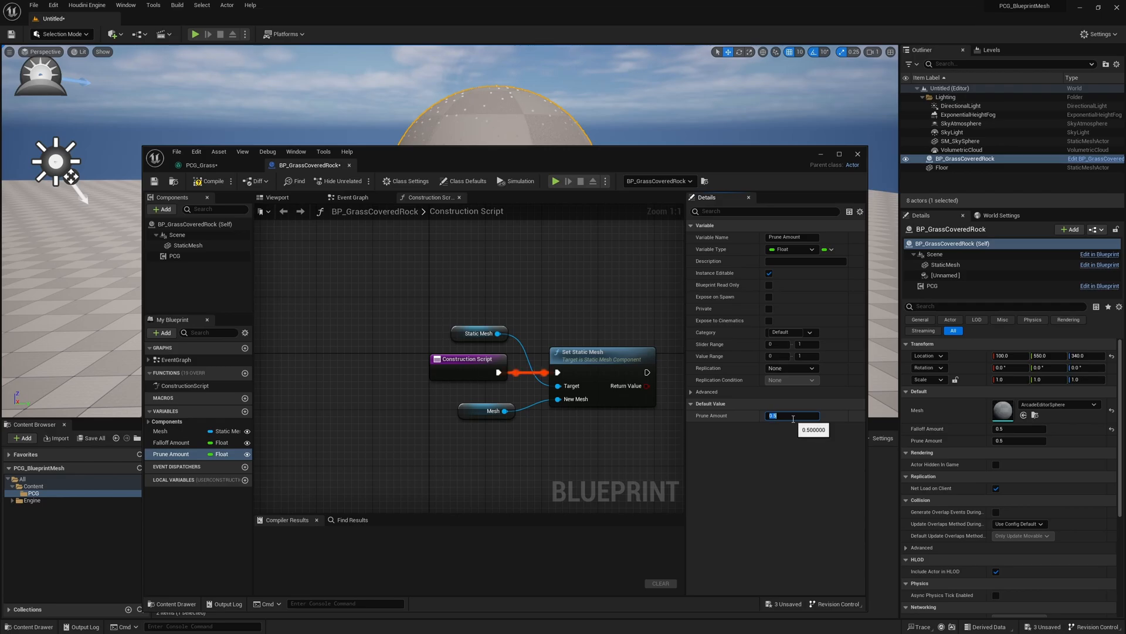
{"action": "left_click", "coordinate": [172, 442]}
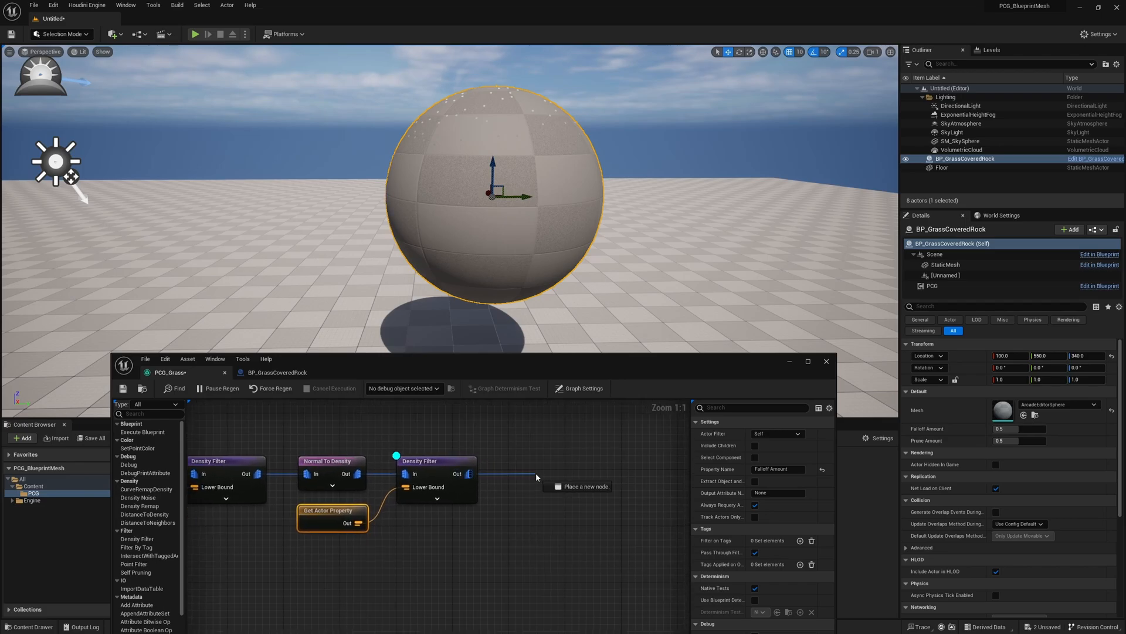
Add Transform Points with rotation ranging from -3,-3,0 to 3,3,360
{"action": "left_click", "coordinate": [540, 477]}
{"action": "type", "text": "360"}
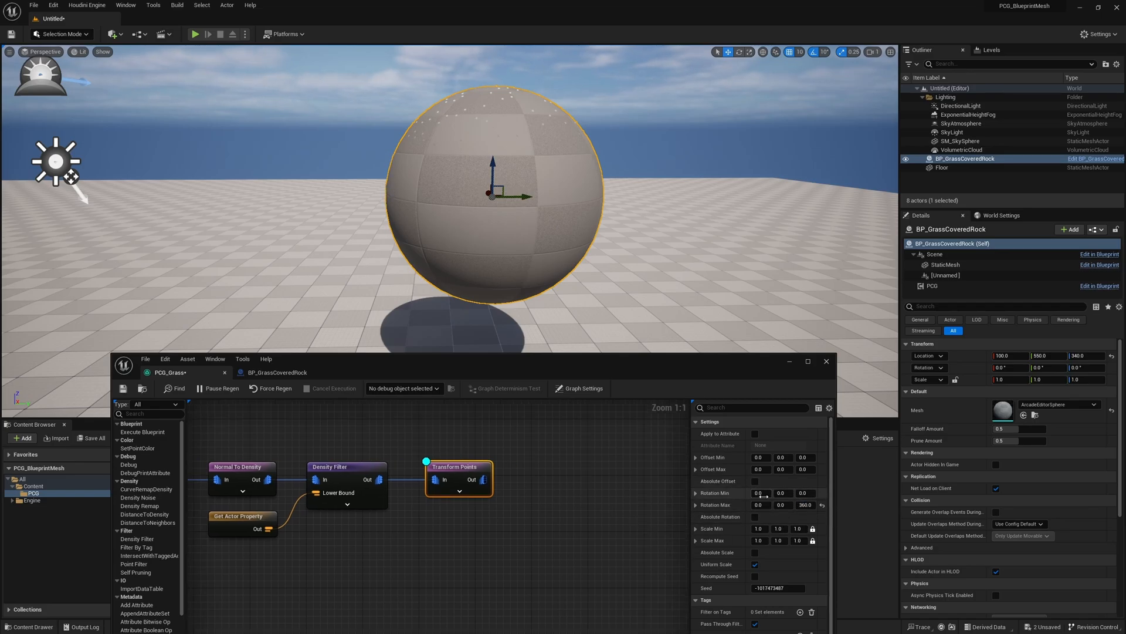
{"action": "left_click", "coordinate": [760, 492]}
{"action": "type", "text": "stati"}
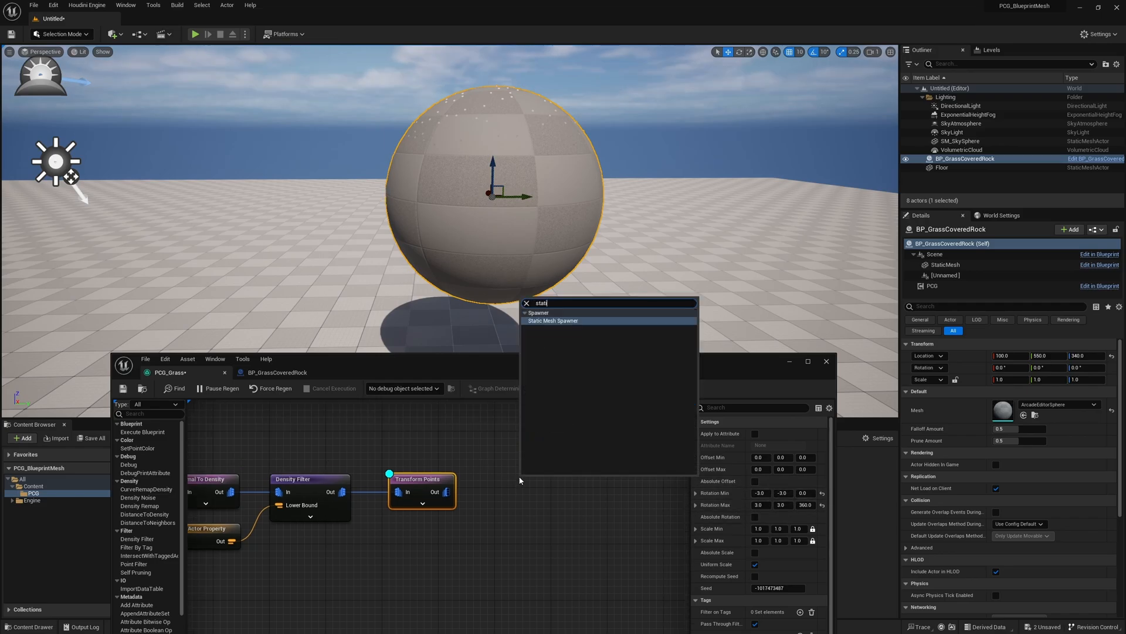
Add a Static Mesh Spawner with a cube mesh, test Falloff and Prune, then enter 0.5
{"action": "left_click", "coordinate": [553, 321]}
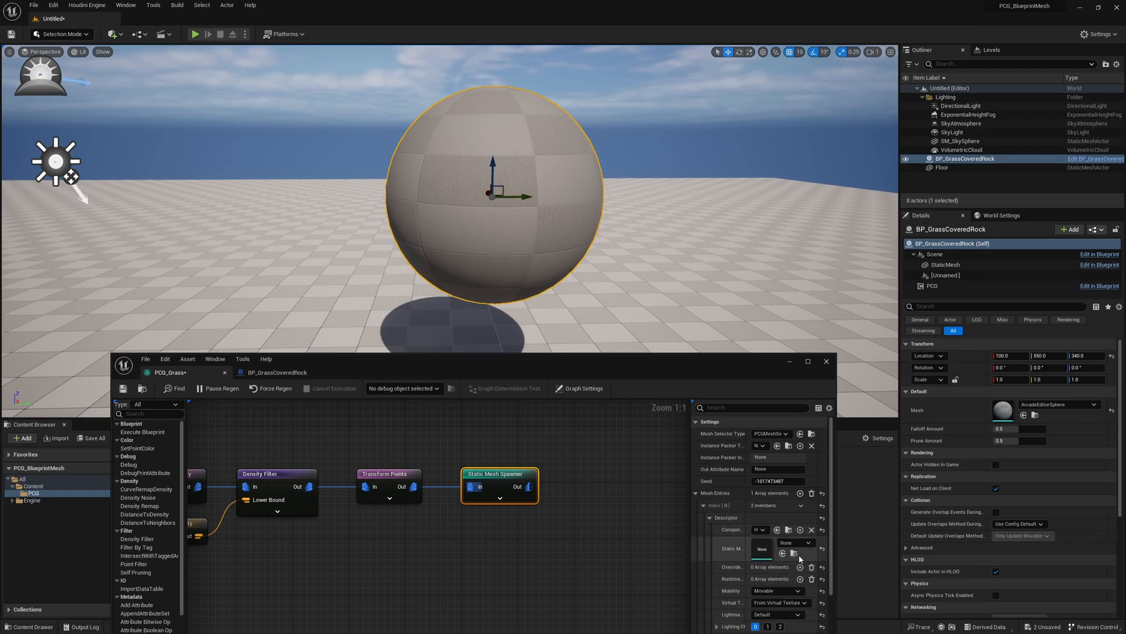
{"action": "left_click", "coordinate": [796, 542]}
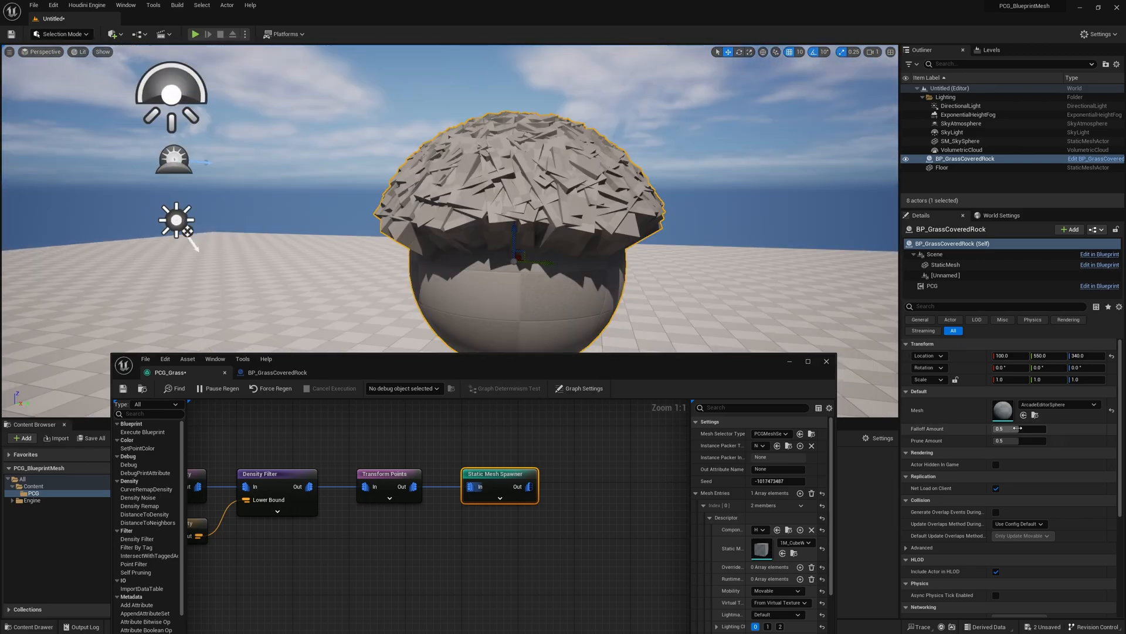
{"action": "left_click_drag", "start_coordinate": [1008, 428], "coordinate": [1020, 429]}
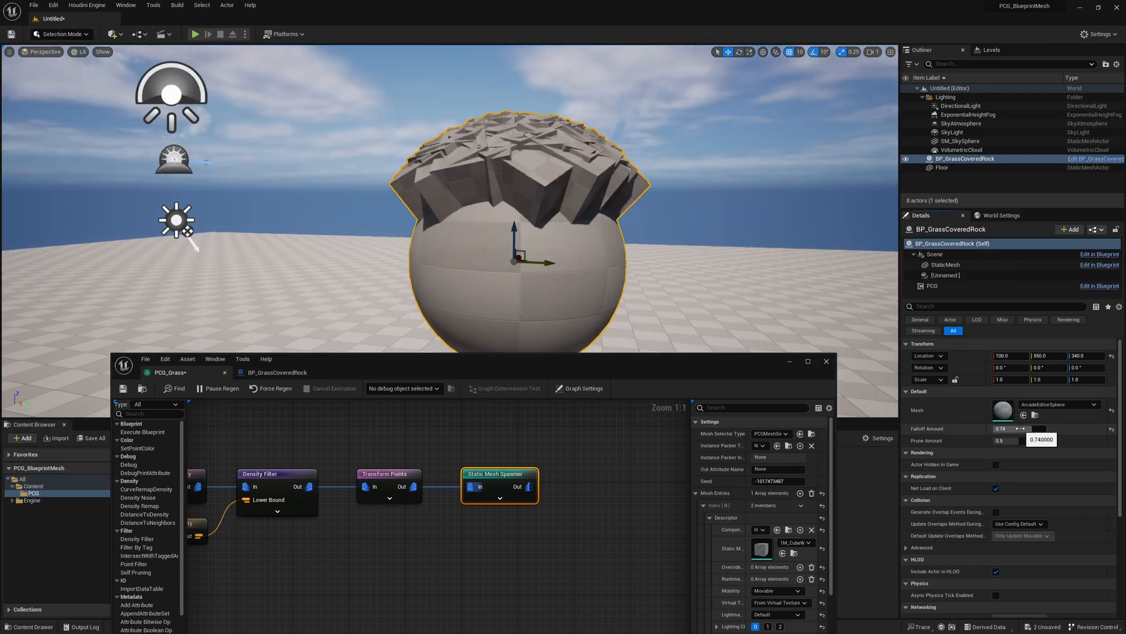
{"action": "left_click_drag", "start_coordinate": [1017, 429], "coordinate": [1001, 429]}
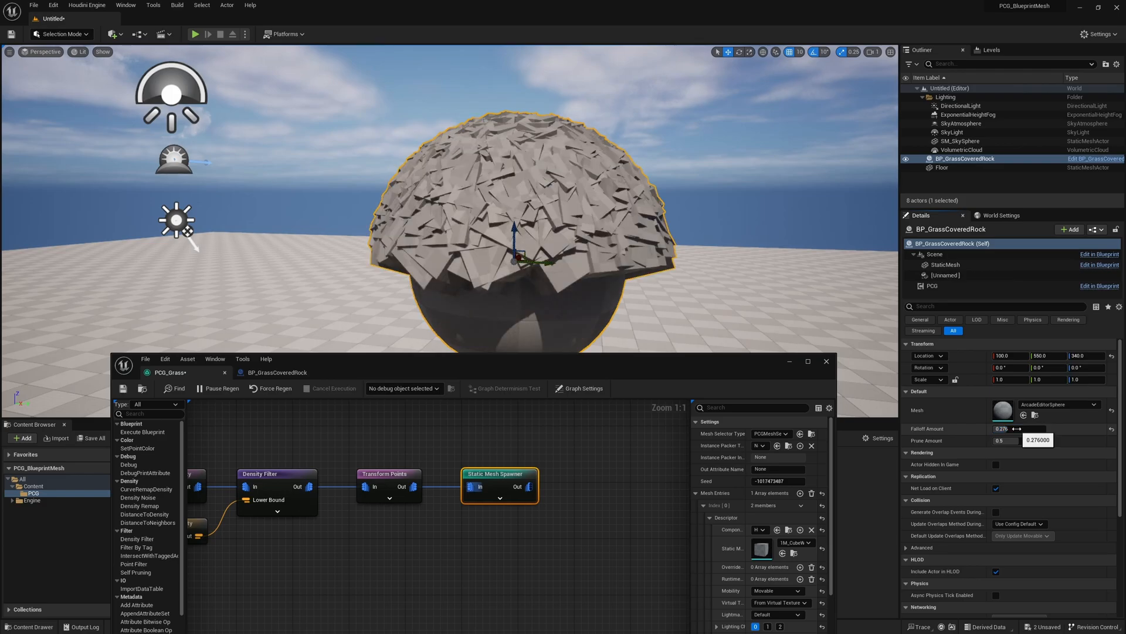
{"action": "left_click_drag", "start_coordinate": [1031, 429], "coordinate": [1059, 428]}
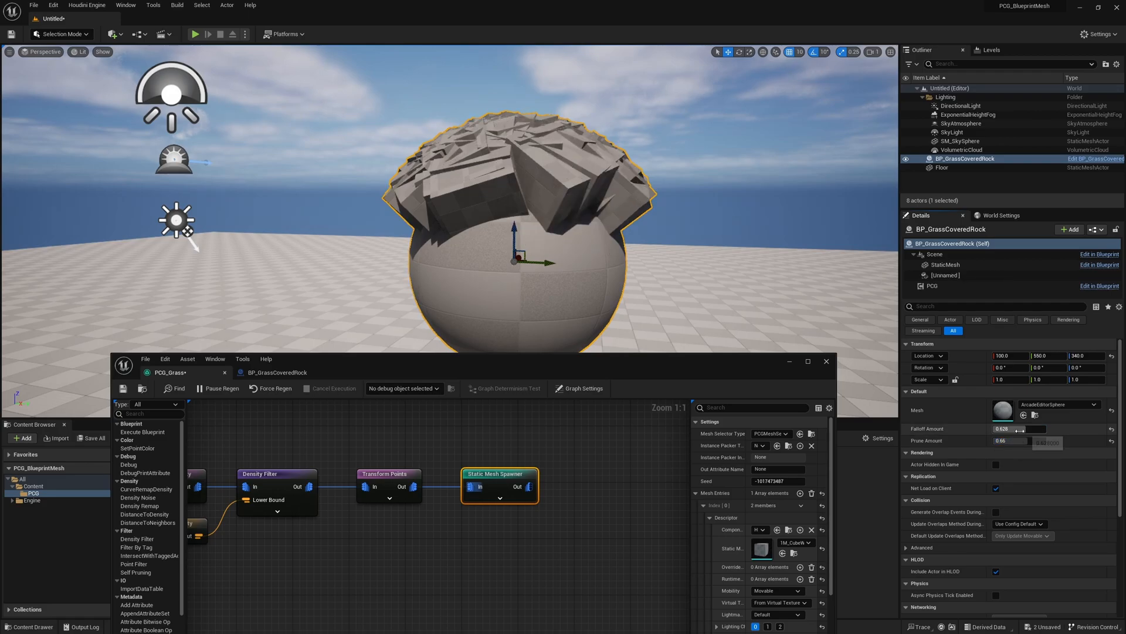
{"action": "type", "text": "0.5"}
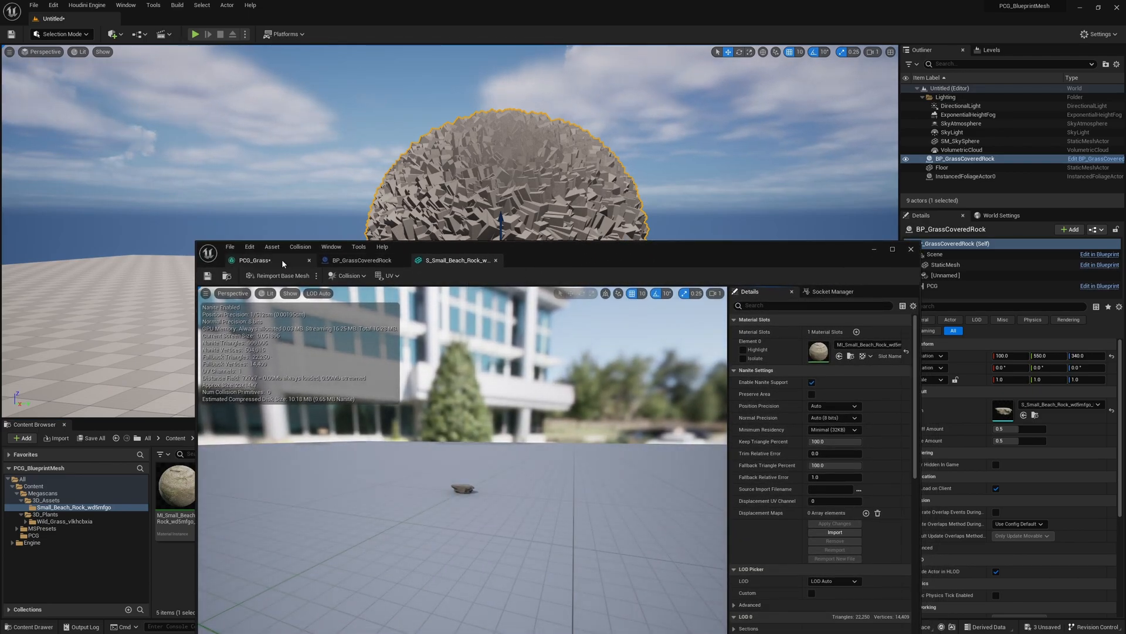
Back in PCG_Grass, open the Mesh Sampler's Sampling Method dropdown
{"action": "left_click", "coordinate": [254, 260]}
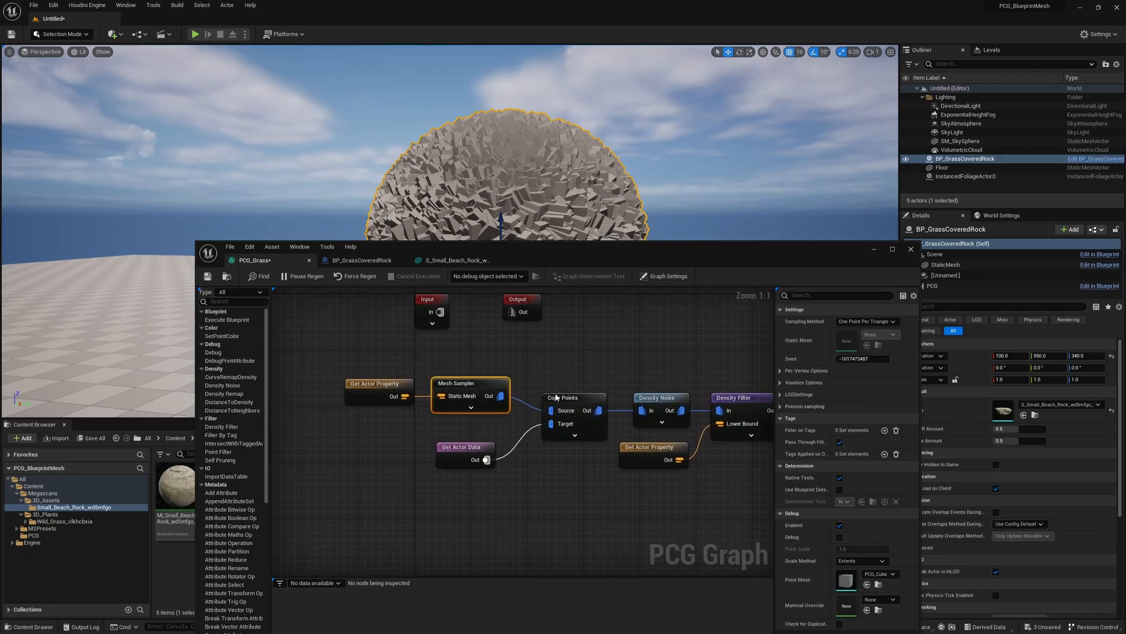
{"action": "mouse_move", "coordinate": [866, 322]}
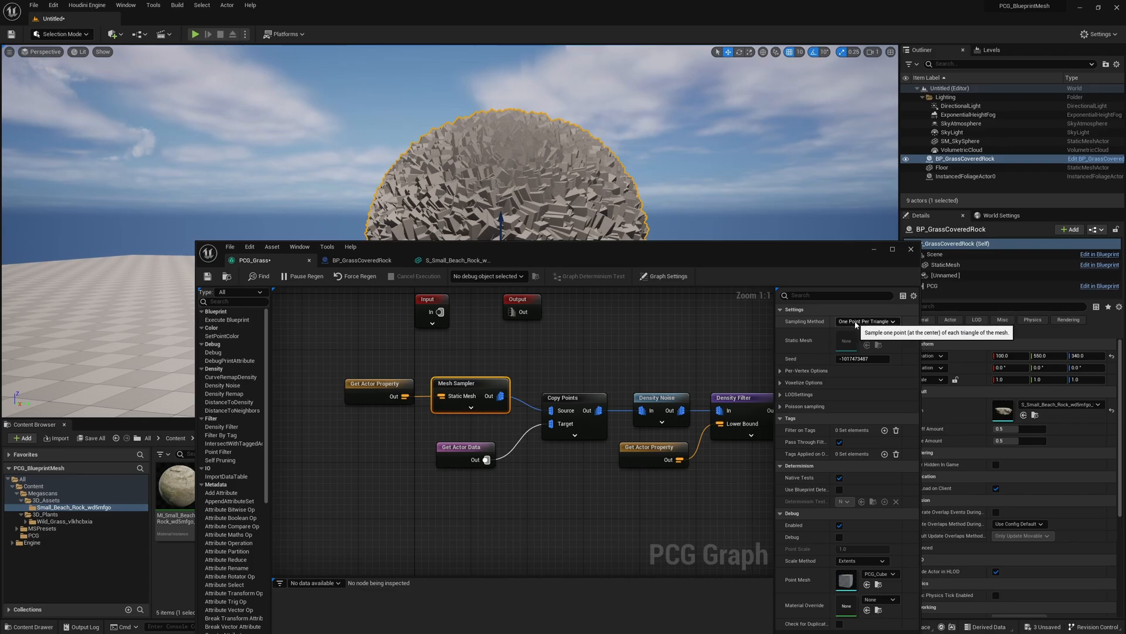
{"action": "left_click", "coordinate": [868, 321]}
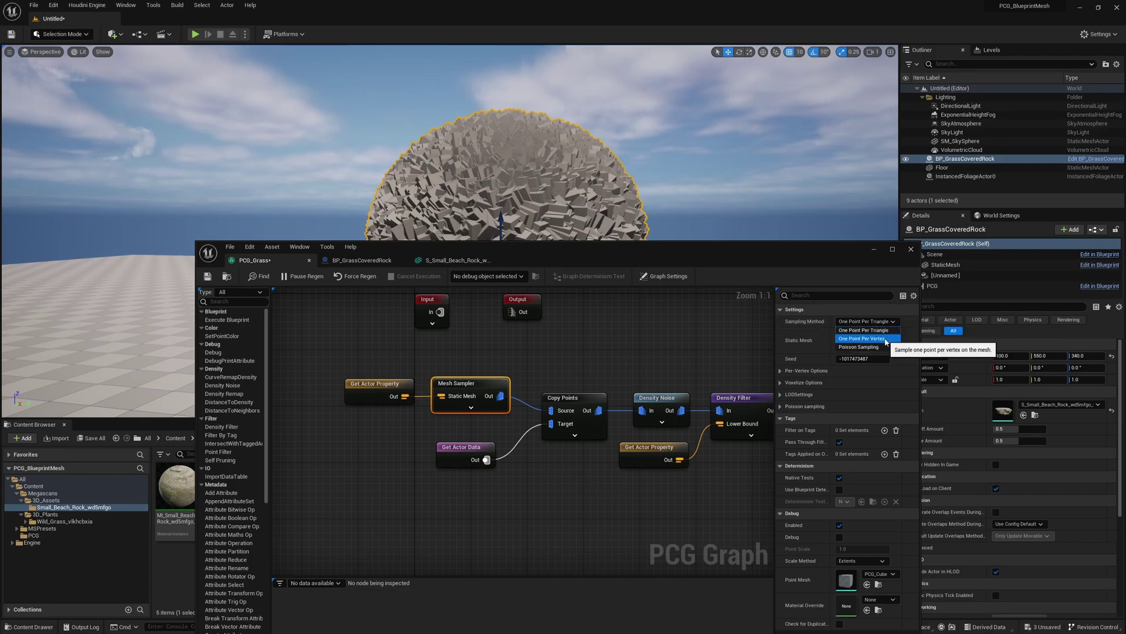
{"action": "mouse_move", "coordinate": [862, 346]}
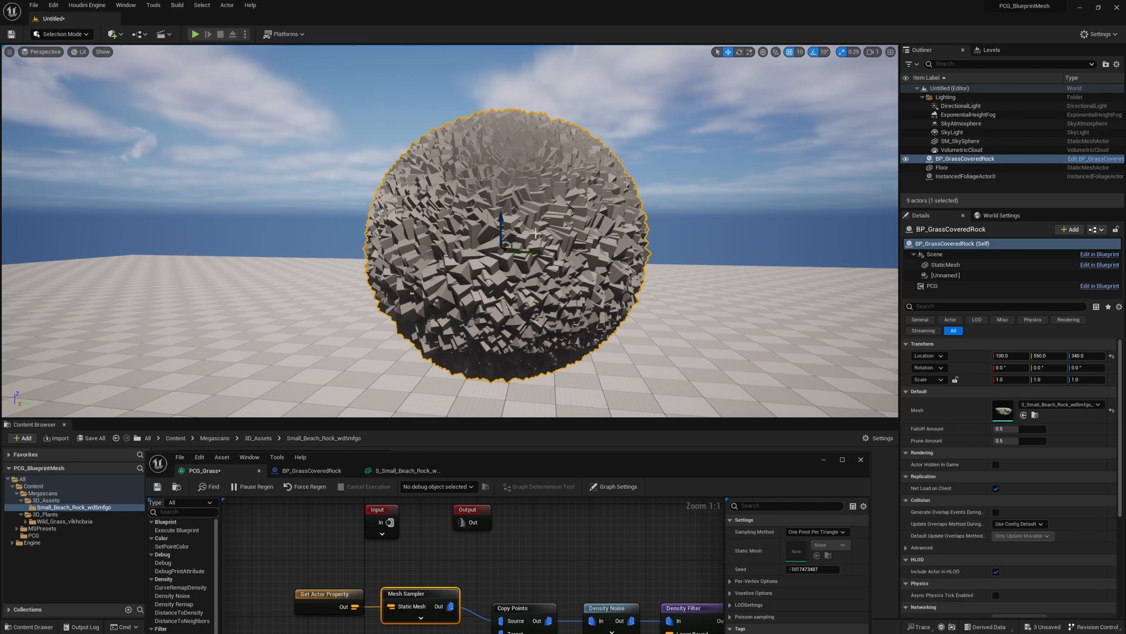
{"action": "left_click", "coordinate": [1019, 440]}
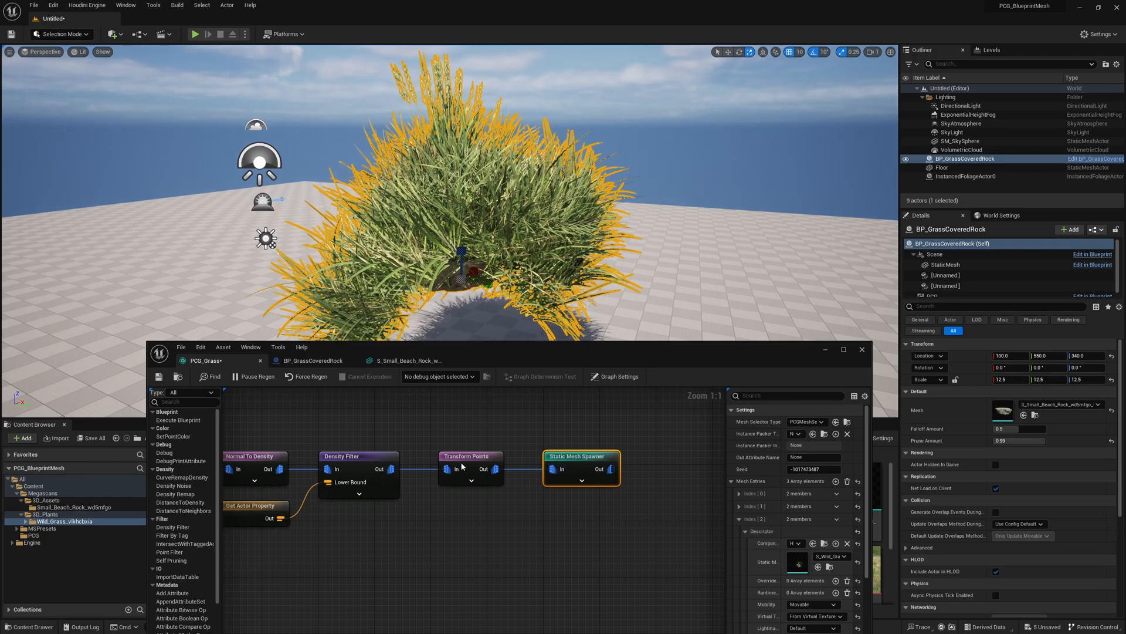
Select Transform Points and enable Absolute Scale
{"action": "left_click", "coordinate": [471, 456]}
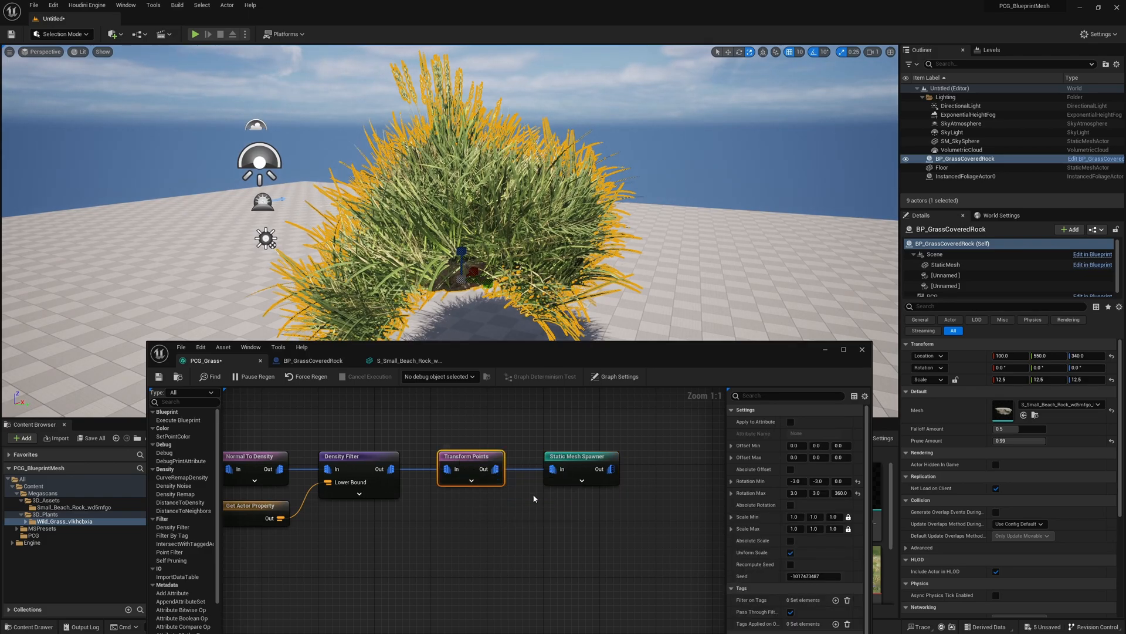
{"action": "mouse_move", "coordinate": [791, 540]}
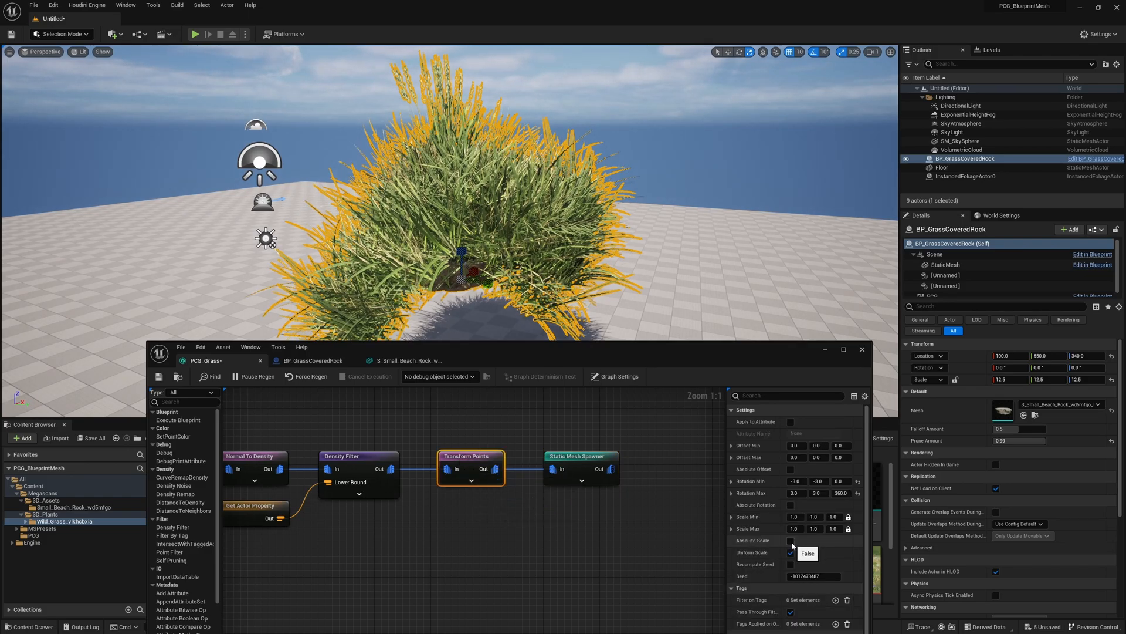
{"action": "left_click", "coordinate": [790, 541]}
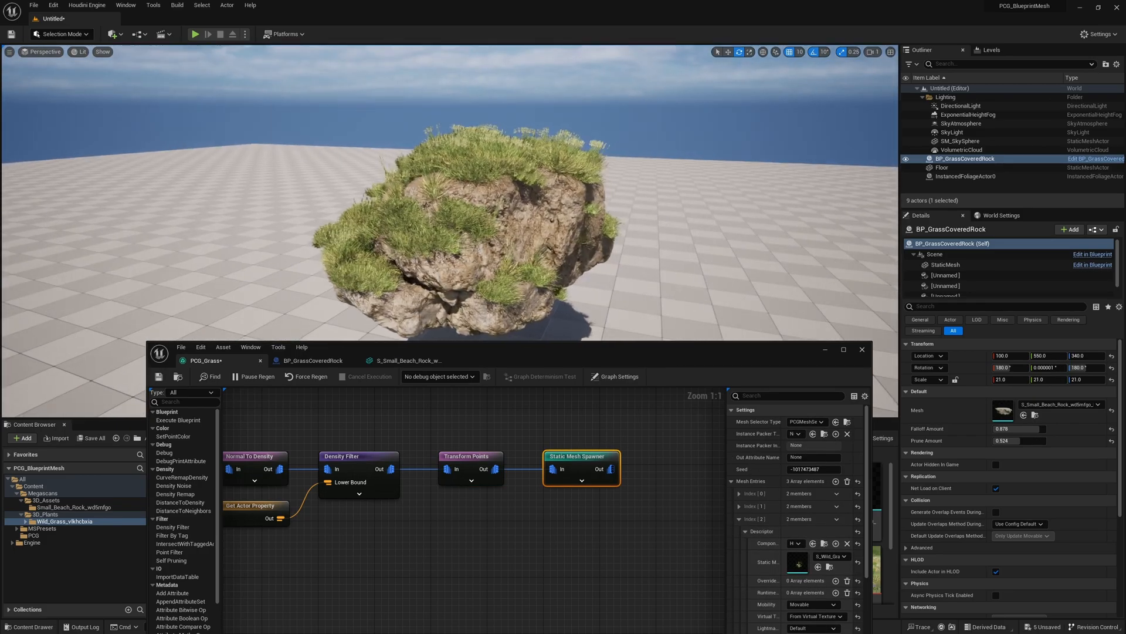
{"action": "mouse_move", "coordinate": [1061, 410]}
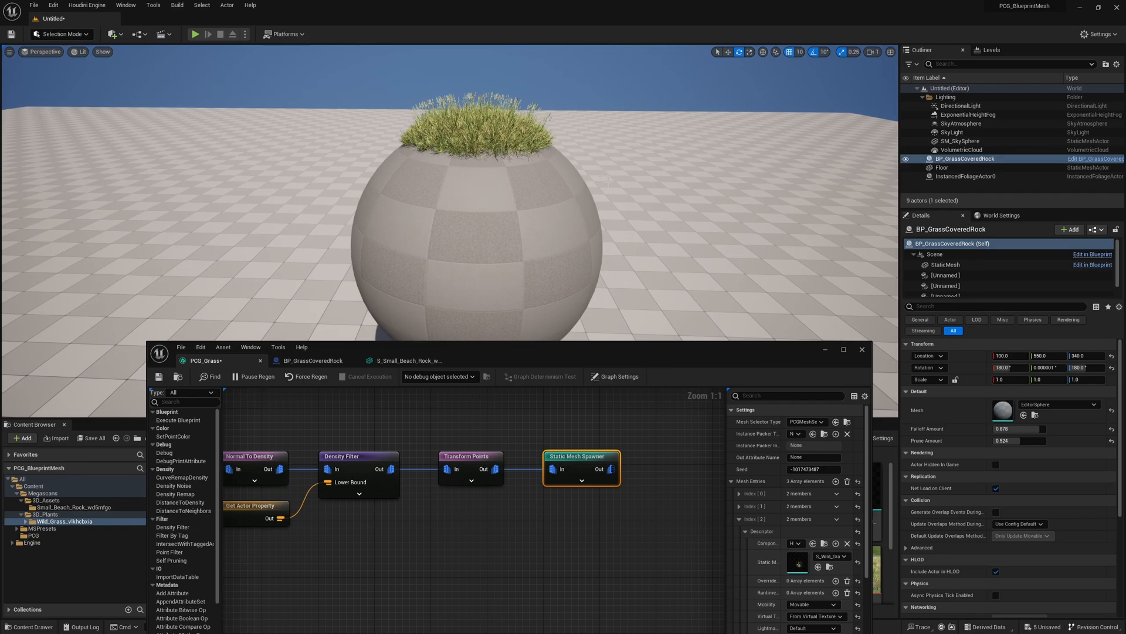
Drag the Falloff Amount slider down to 0.39
{"action": "left_click_drag", "start_coordinate": [1042, 428], "coordinate": [1020, 428]}
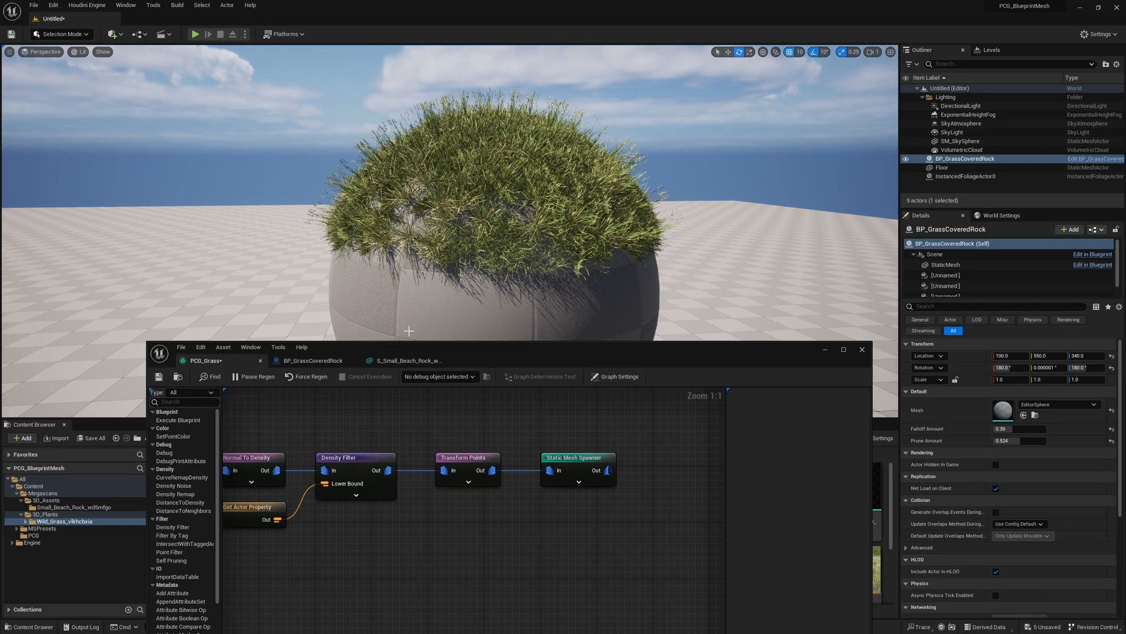
{"action": "mouse_move", "coordinate": [385, 147]}
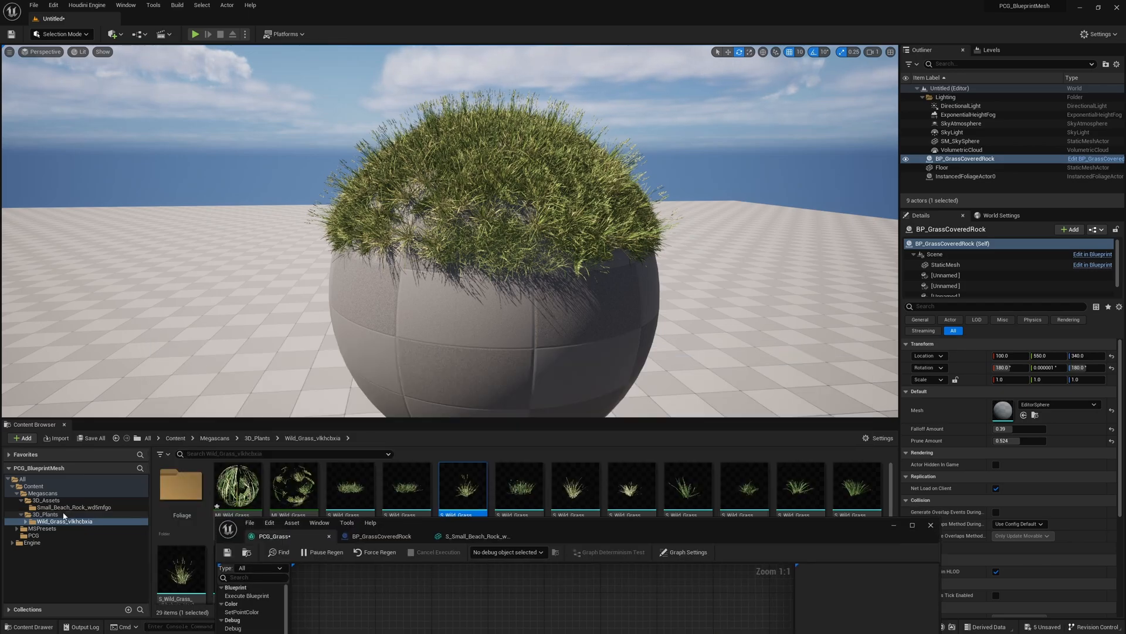
Assign S_Small_Beach_Rock from the Content Browser as the actor's Mesh
{"action": "left_click", "coordinate": [70, 507]}
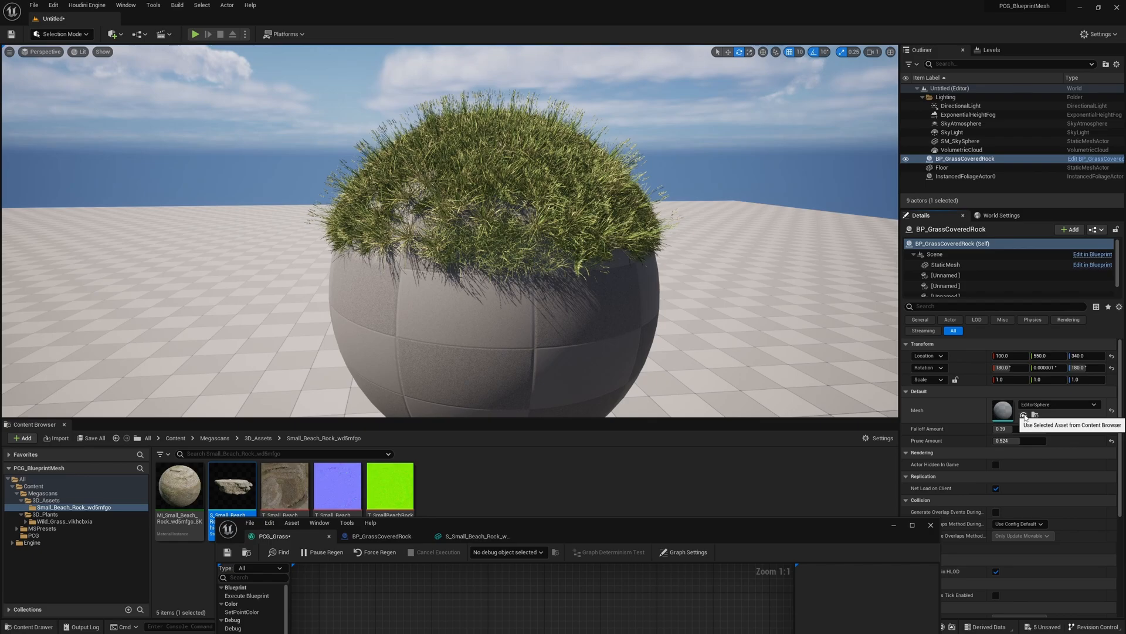
{"action": "left_click", "coordinate": [1024, 415]}
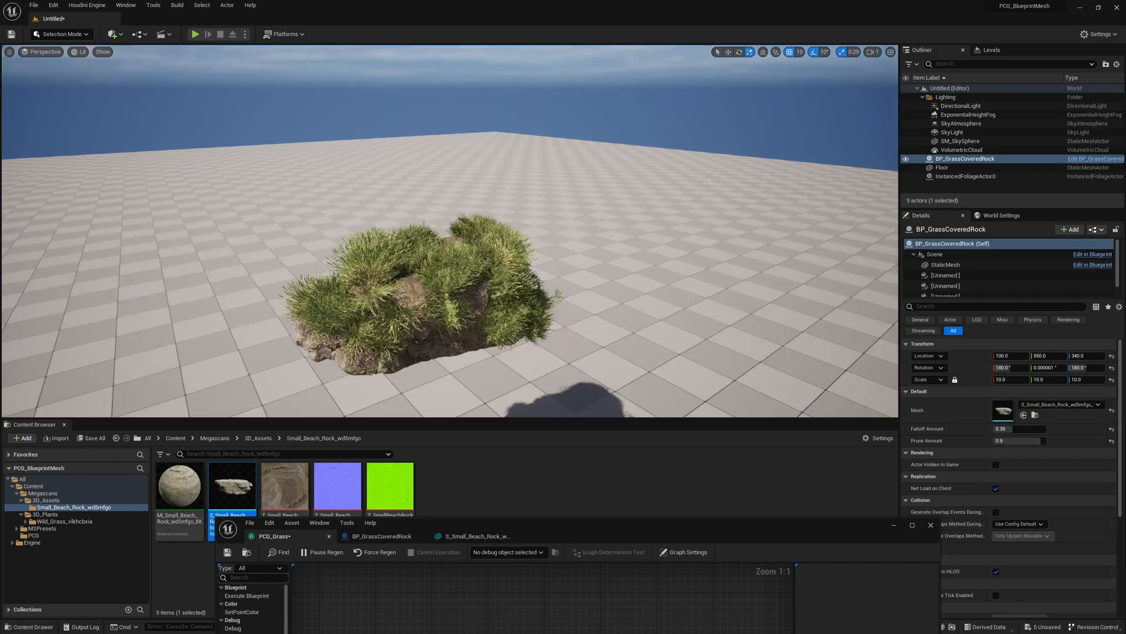